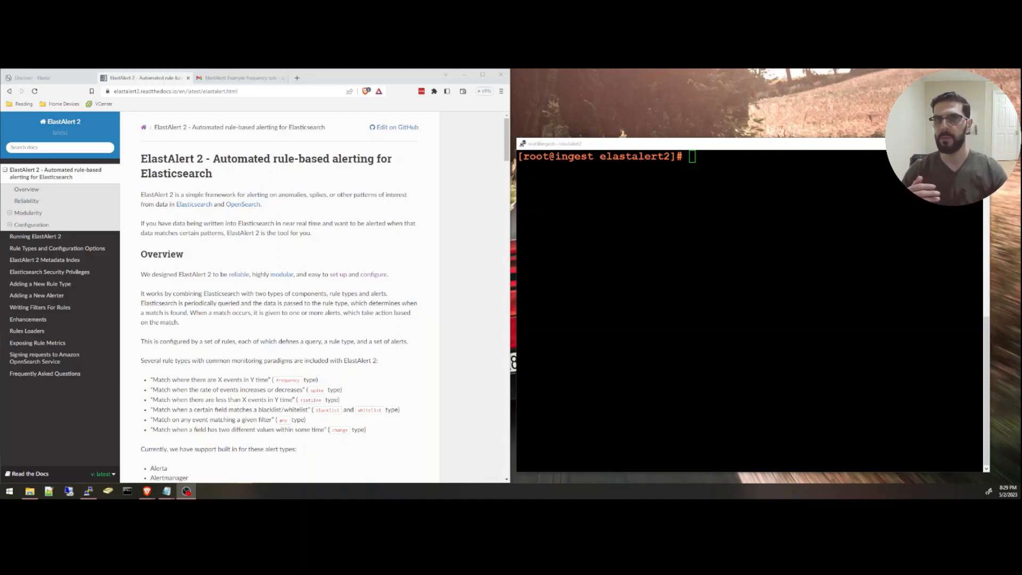
{"action": "mouse_move", "coordinate": [741, 334]}
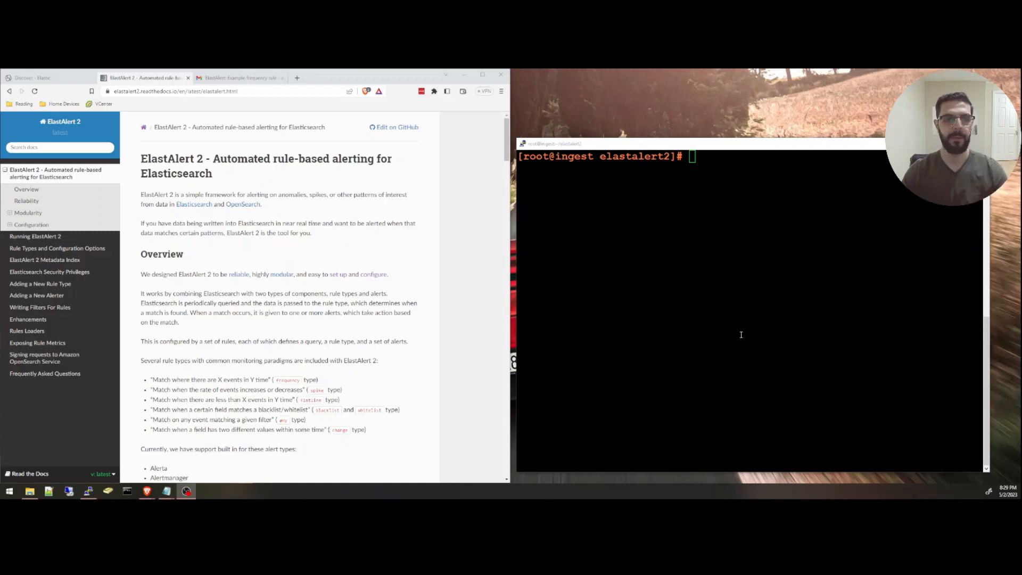
Step: Scroll the Running ElastAlert 2 page down to the Python package Requirements list
{"action": "scroll", "scroll_direction": "down", "scroll_amount": 3}
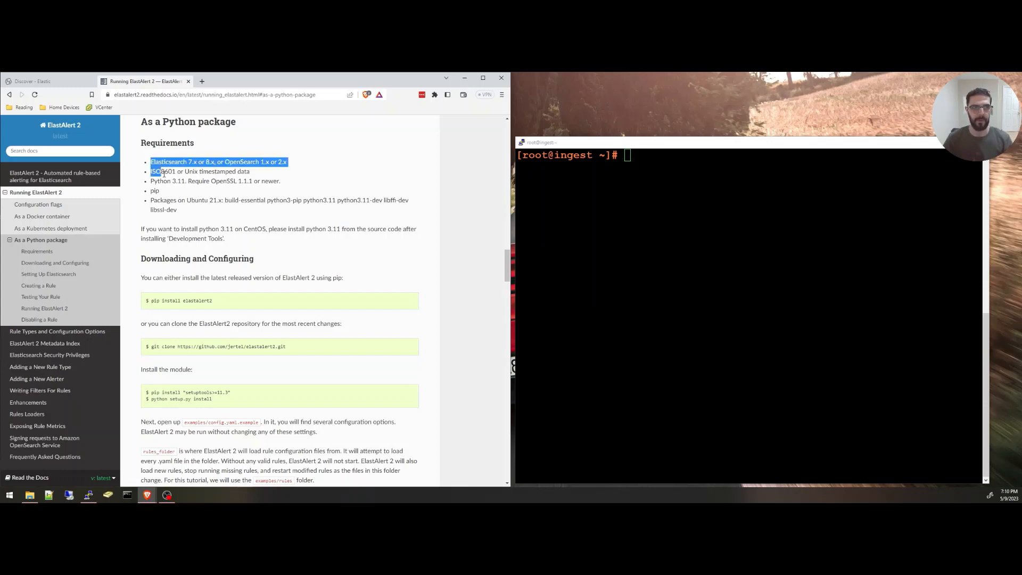
Step: Select the 'pip install elastalert2' command in the Downloading and Configuring code block
{"action": "left_click", "coordinate": [162, 180]}
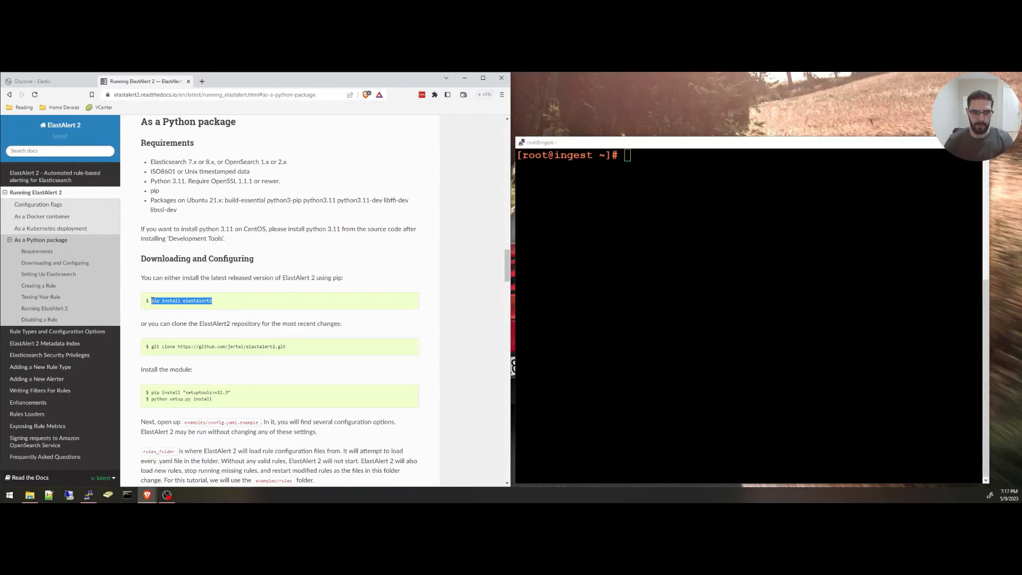
Step: Install elastalert2 with pip, then confirm with pip show that version 2.10.0 is present
{"action": "type", "text": "pip install elastalert2"}
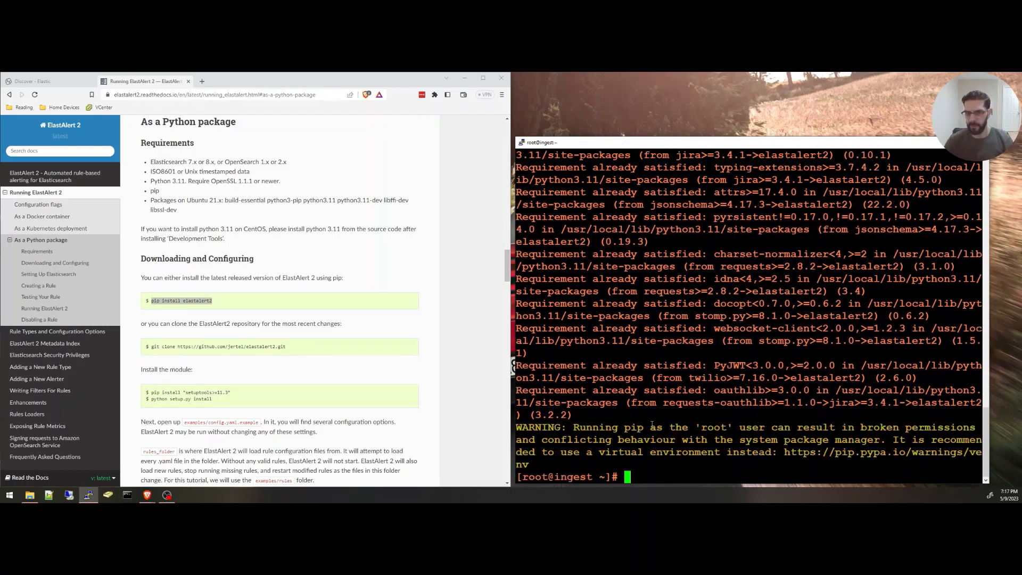
{"action": "type", "text": "pip show elas"}
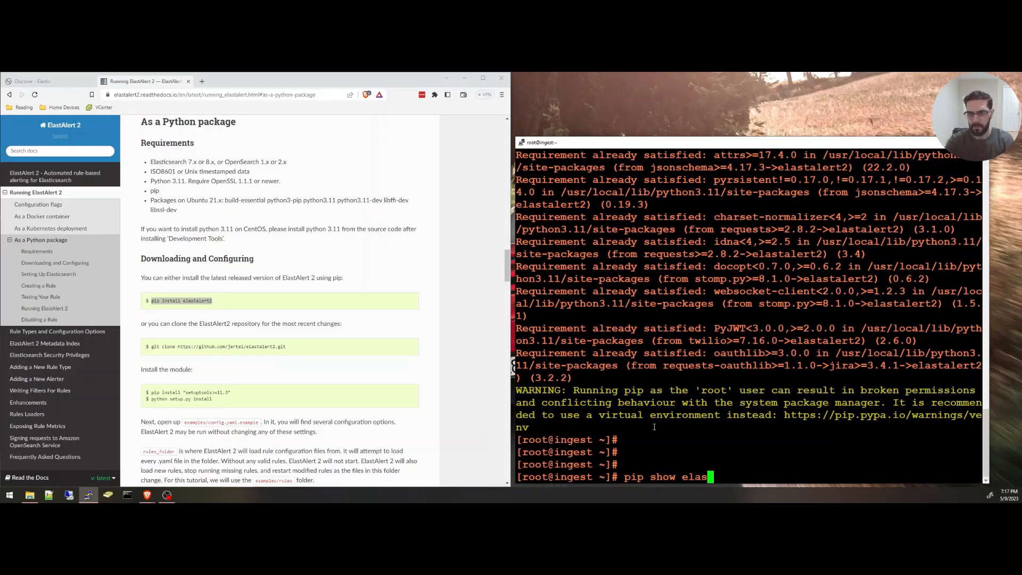
{"action": "type", "text": "alert"}
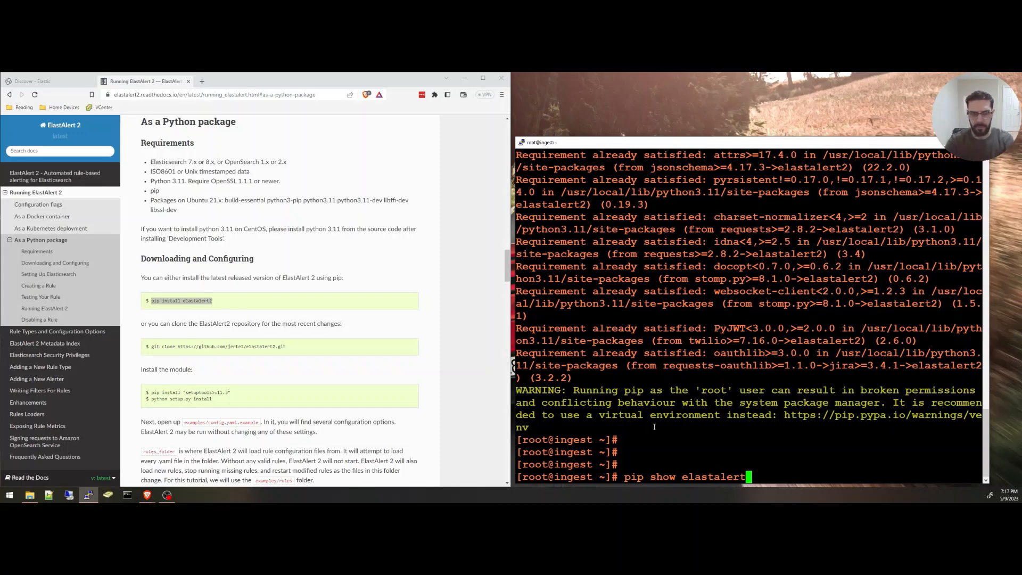
{"action": "type", "text": "2"}
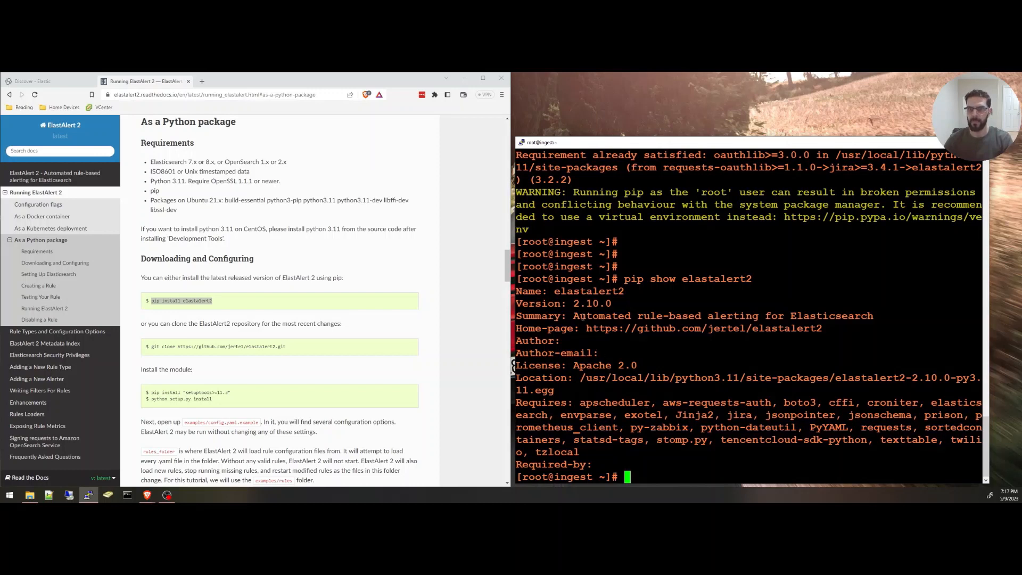
{"action": "double_click", "coordinate": [587, 291]}
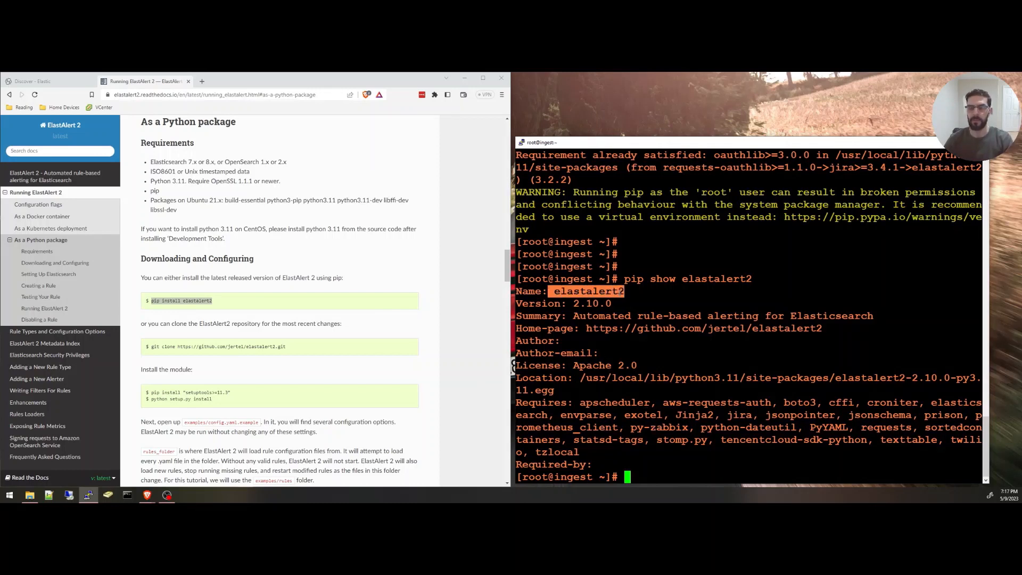
{"action": "left_click_drag", "start_coordinate": [624, 291], "coordinate": [630, 316]}
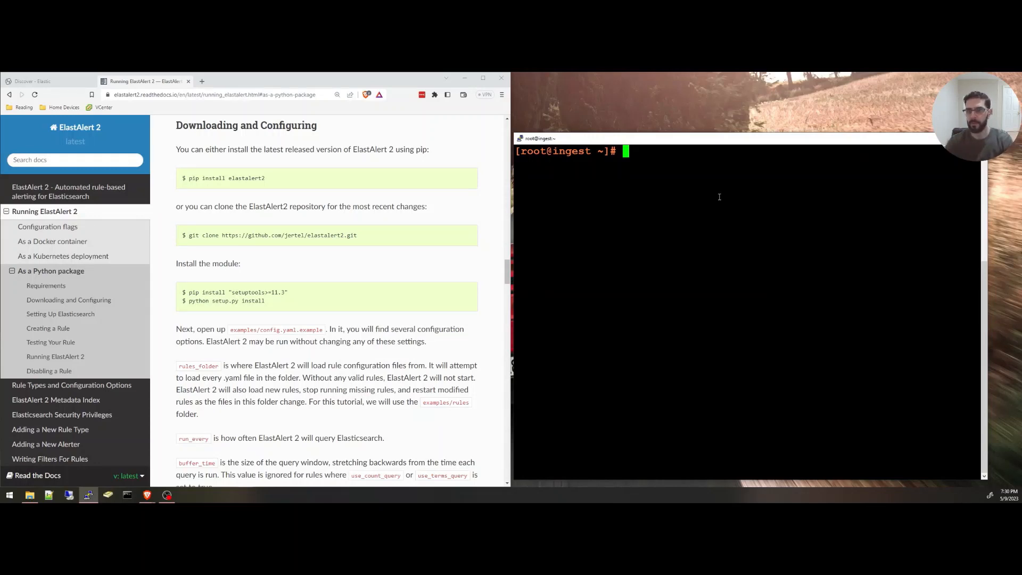
Step: Enter elastalert2, create custom_rules, and list it beside config.yaml and elasticsearch-ca.pem
{"action": "type", "text": "cd elastalert2/"}
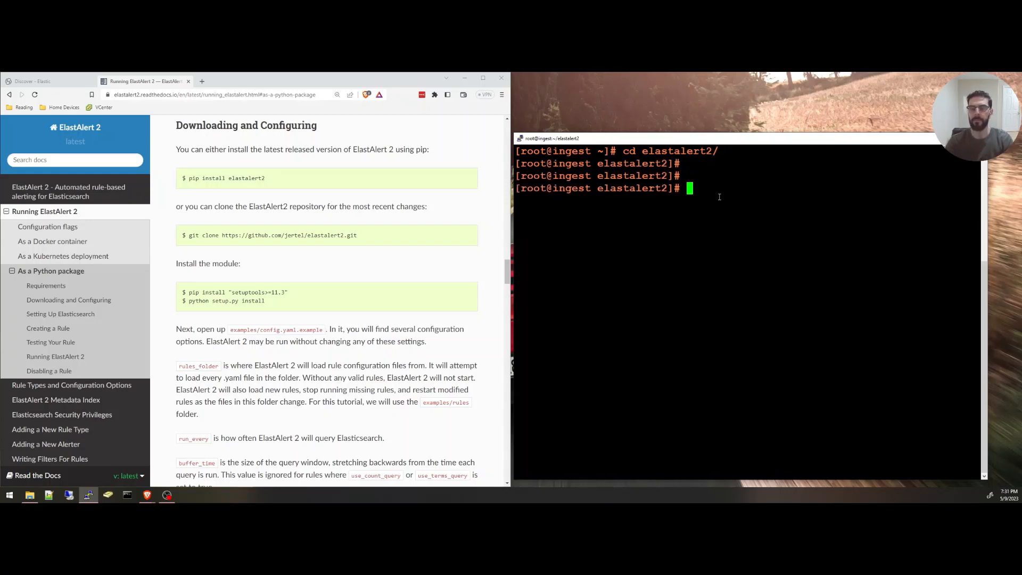
{"action": "type", "text": "nano config.yaml"}
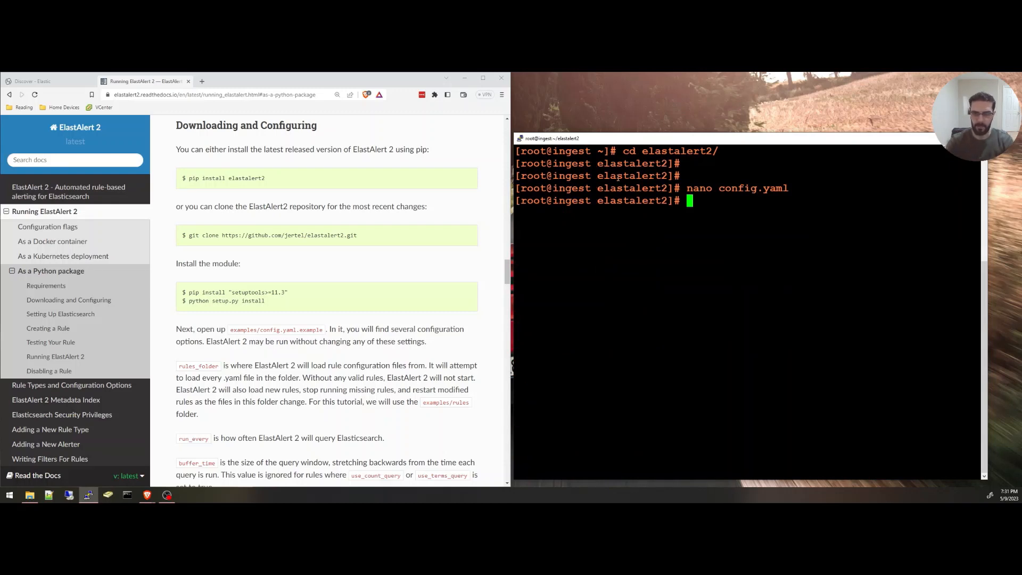
{"action": "type", "text": "mkdir cus"}
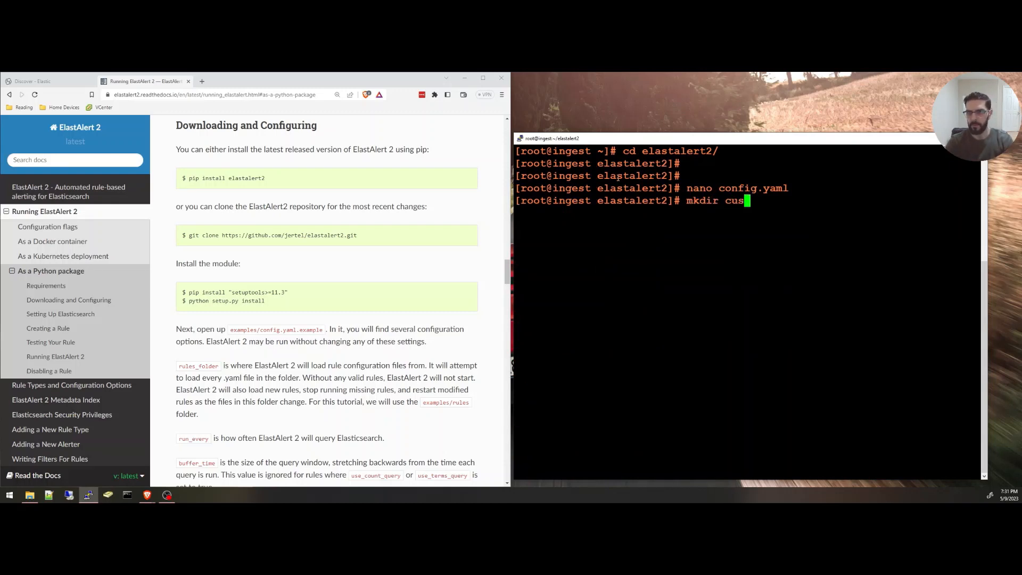
{"action": "type", "text": "tom_rules"}
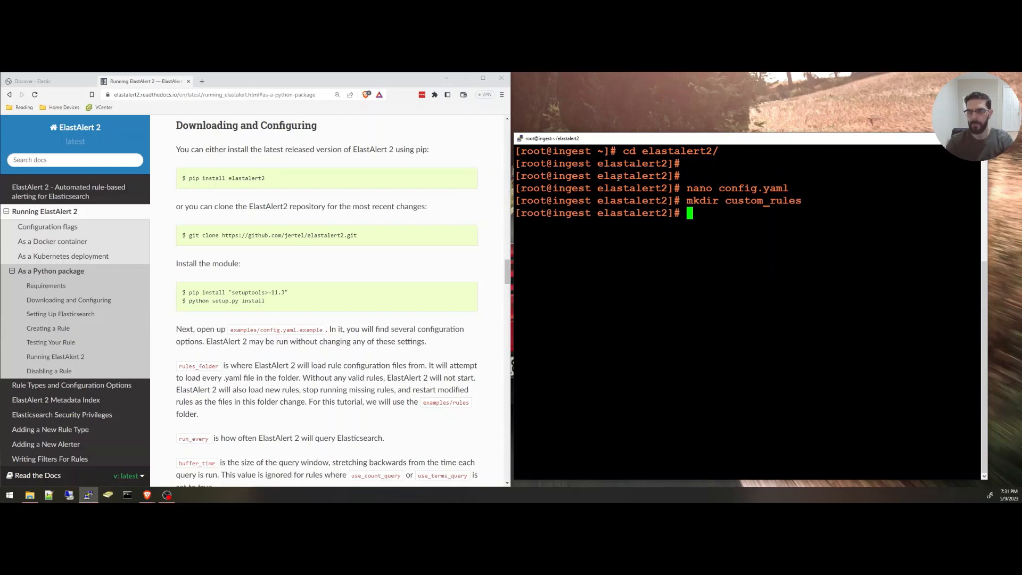
{"action": "type", "text": "ll"}
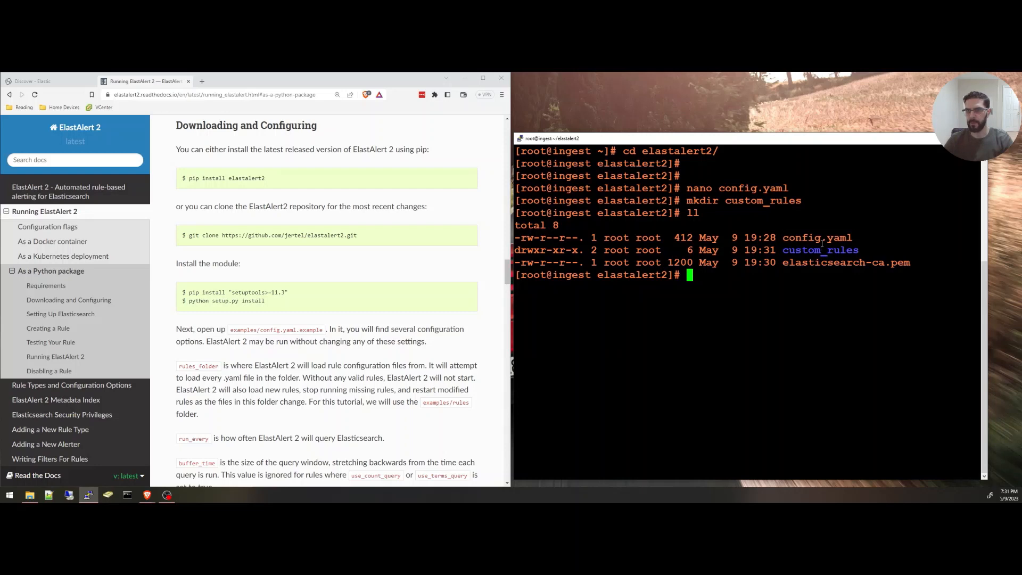
{"action": "double_click", "coordinate": [816, 238]}
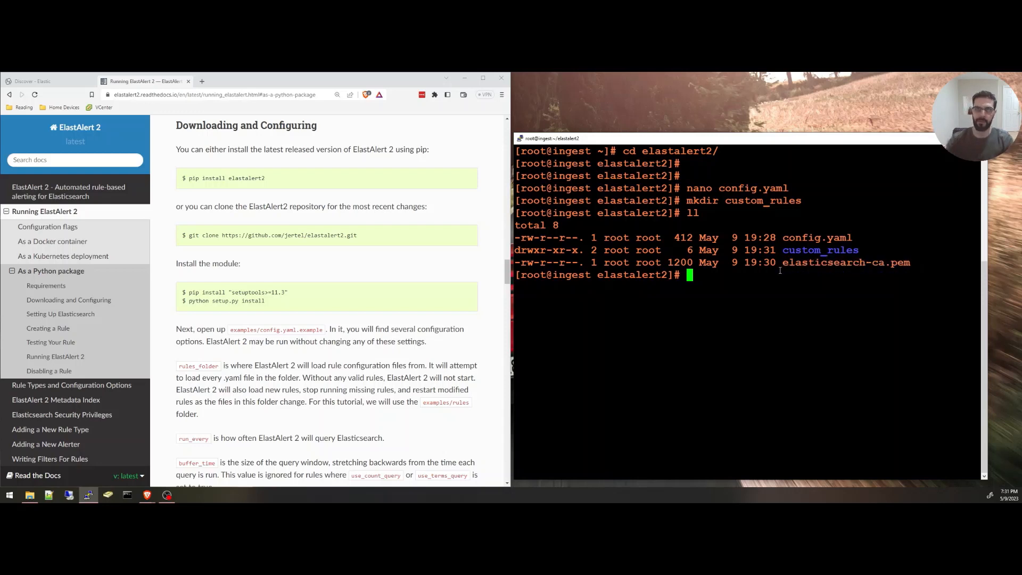
Step: Review rules_folder and es_host 192.168.25.101:9200 in config.yaml, discarding an extra es_hosts line
{"action": "type", "text": "mkdir custom_rules"}
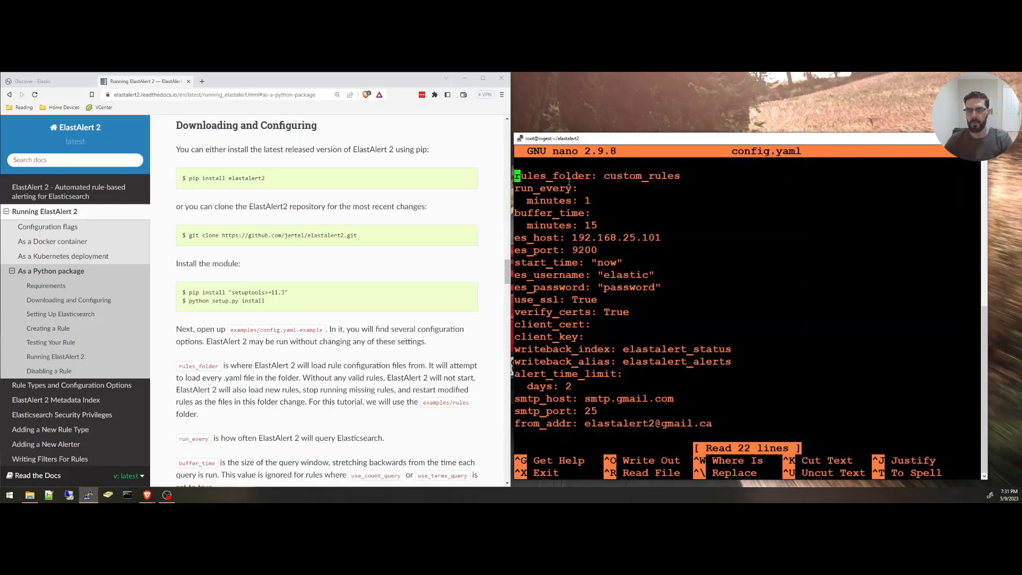
{"action": "double_click", "coordinate": [642, 176]}
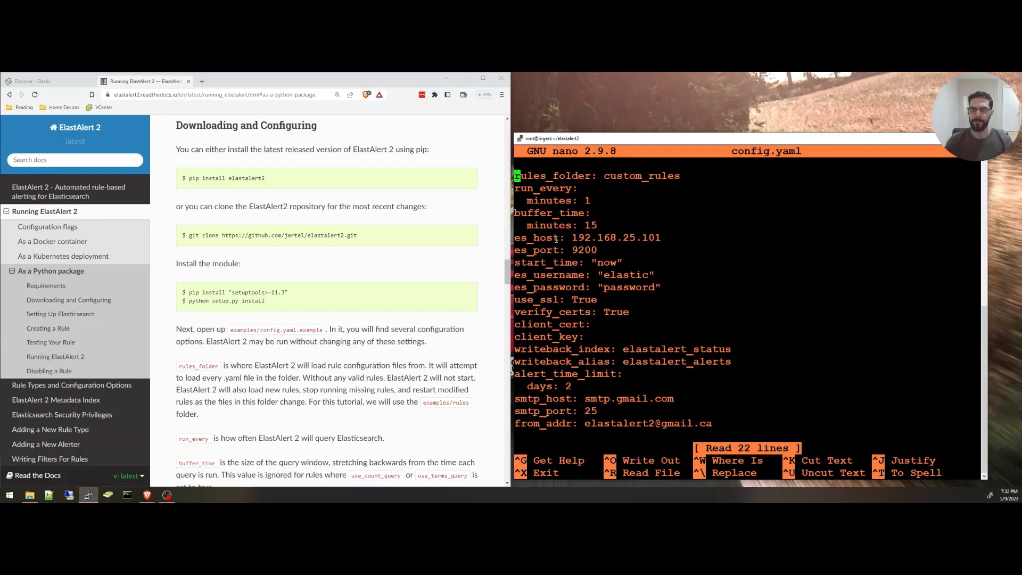
{"action": "double_click", "coordinate": [615, 238]}
{"action": "type", "text": "es_"}
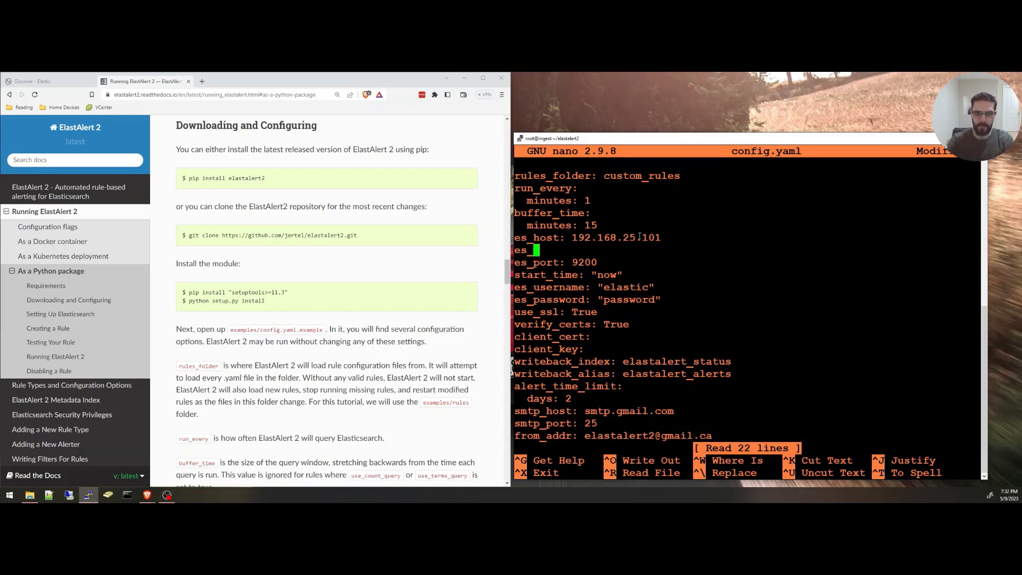
{"action": "type", "text": "hosts:"}
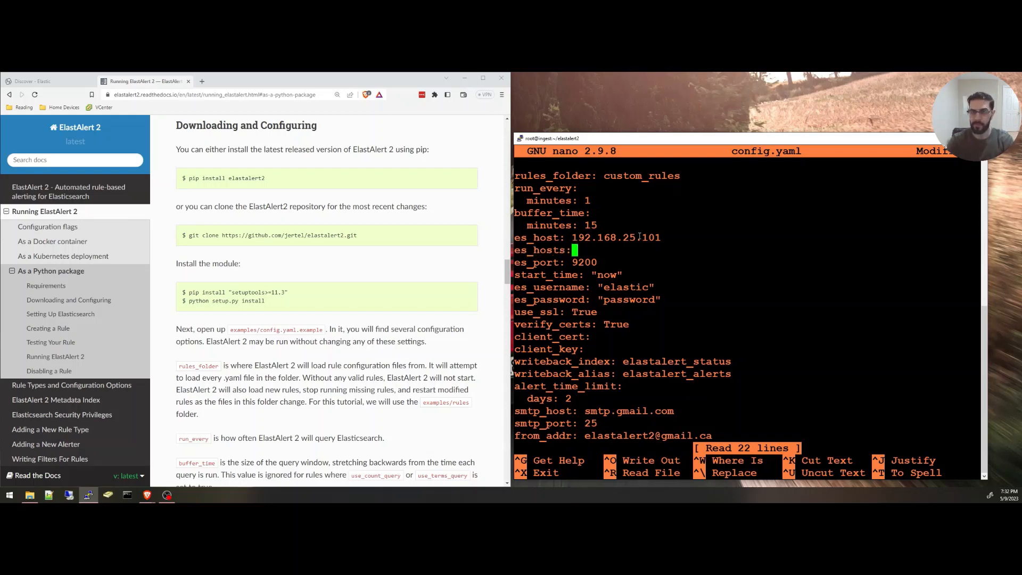
{"action": "key", "text": "Enter"}
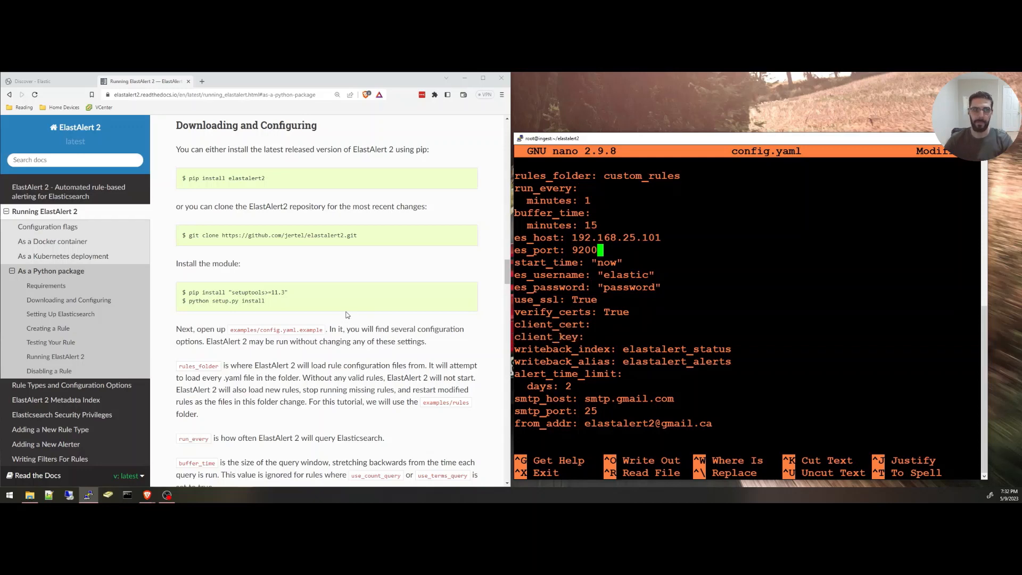
Step: Find and select the ca_certs option in the ElastAlert 2 docs
{"action": "scroll", "scroll_direction": "down", "scroll_amount": 3}
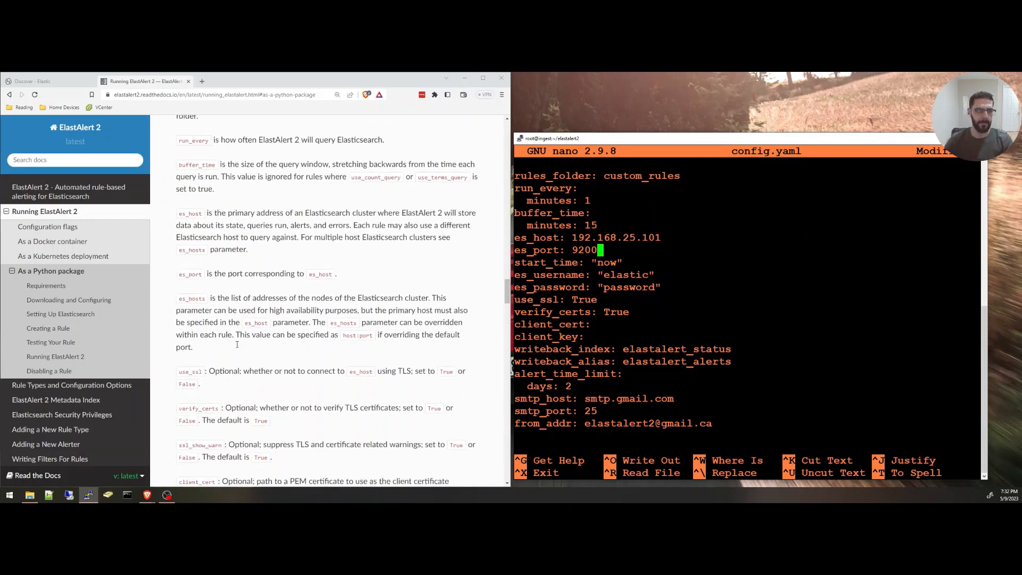
{"action": "scroll", "scroll_direction": "down", "scroll_amount": 3}
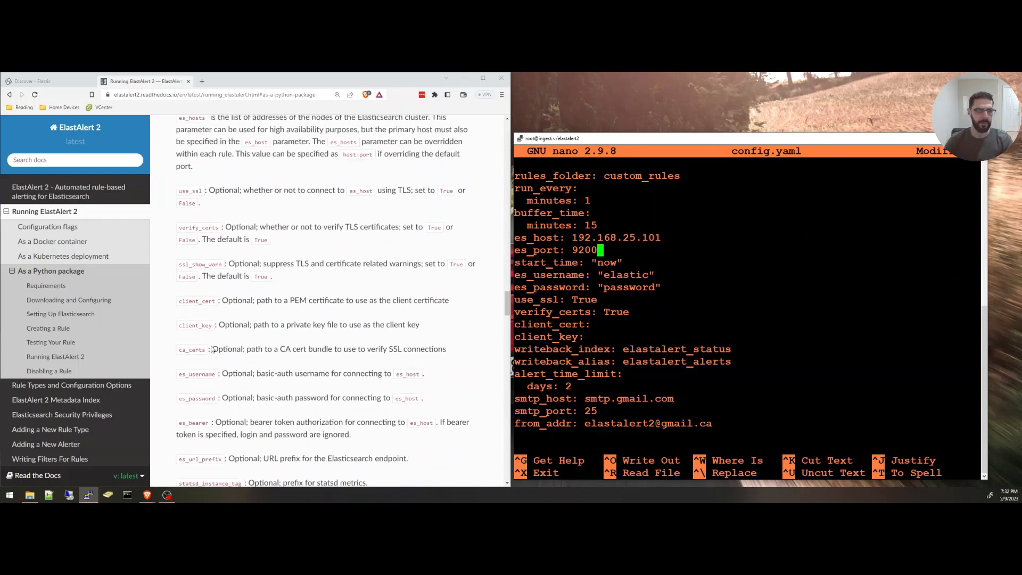
{"action": "double_click", "coordinate": [192, 348]}
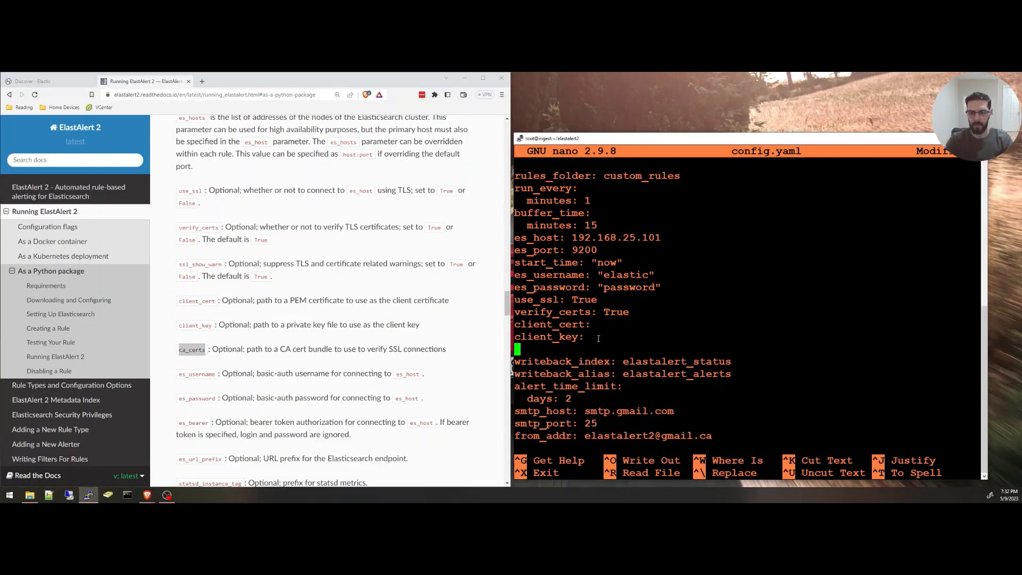
Step: Add 'ca_certs: elasticsearch-ca.pem' to config.yaml and remove the client_cert and client_key lines
{"action": "type", "text": "ca_certs"}
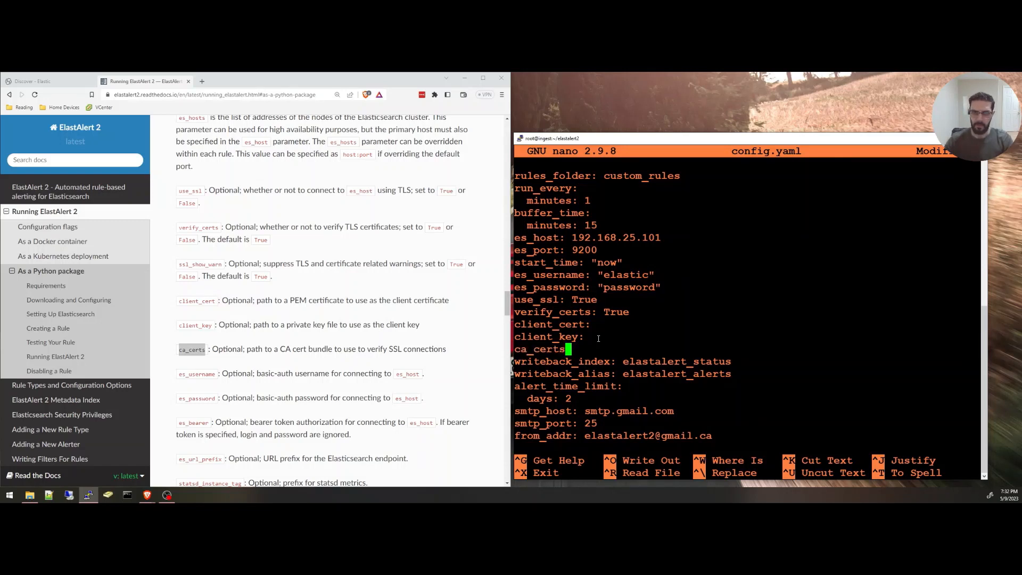
{"action": "type", "text": ":"}
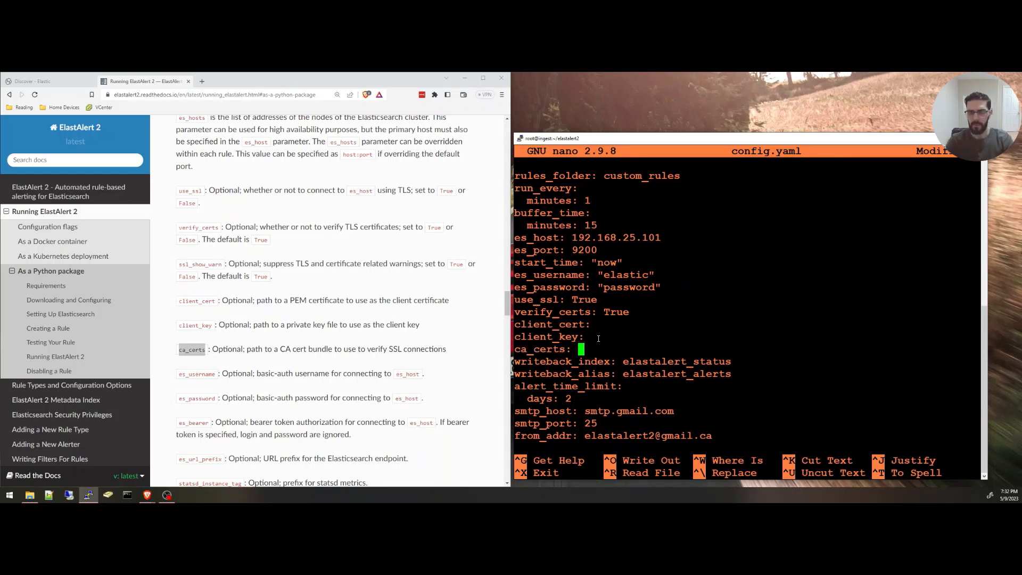
{"action": "type", "text": "elas"}
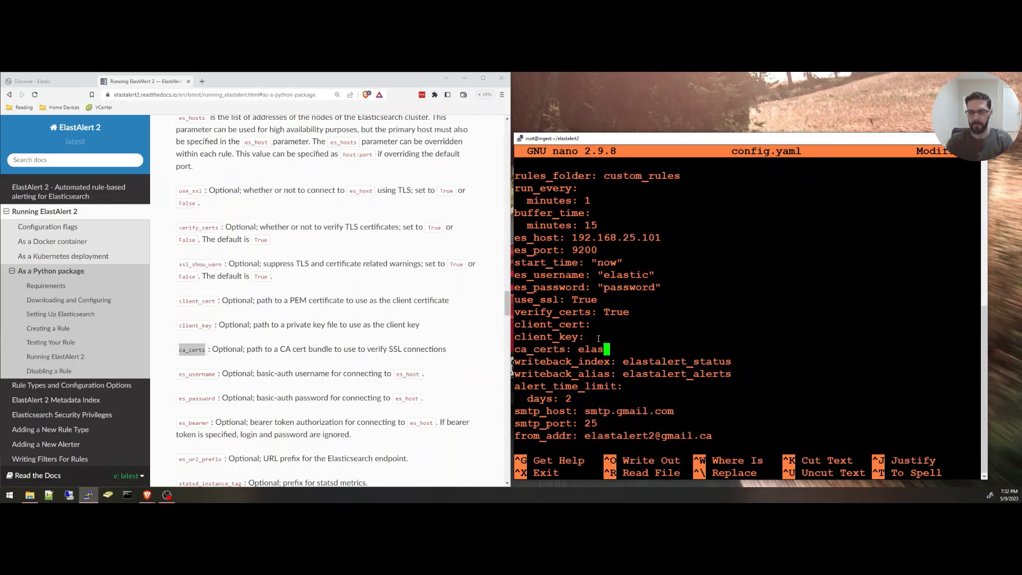
{"action": "type", "text": "ticsearh"}
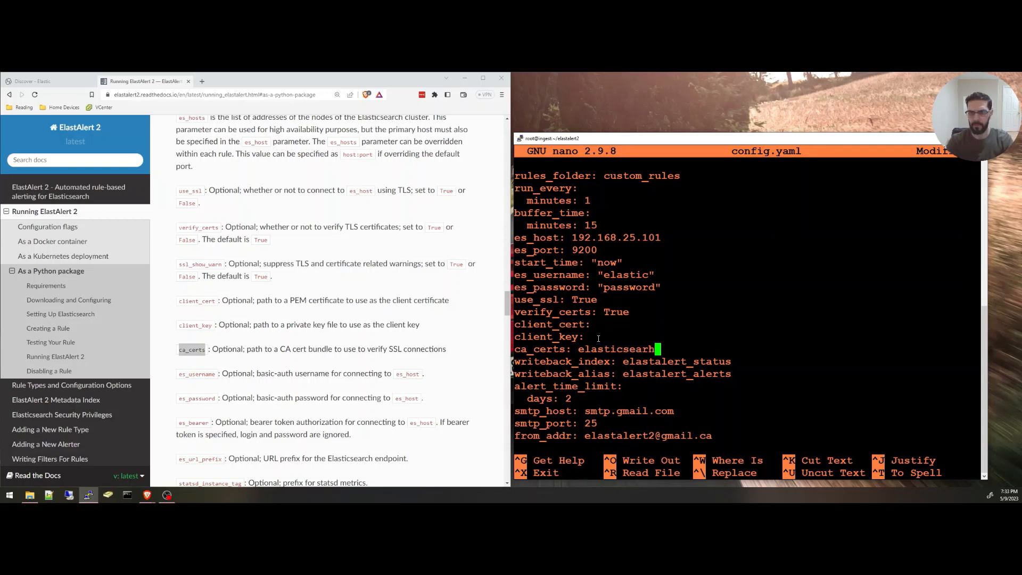
{"action": "type", "text": "-ca"}
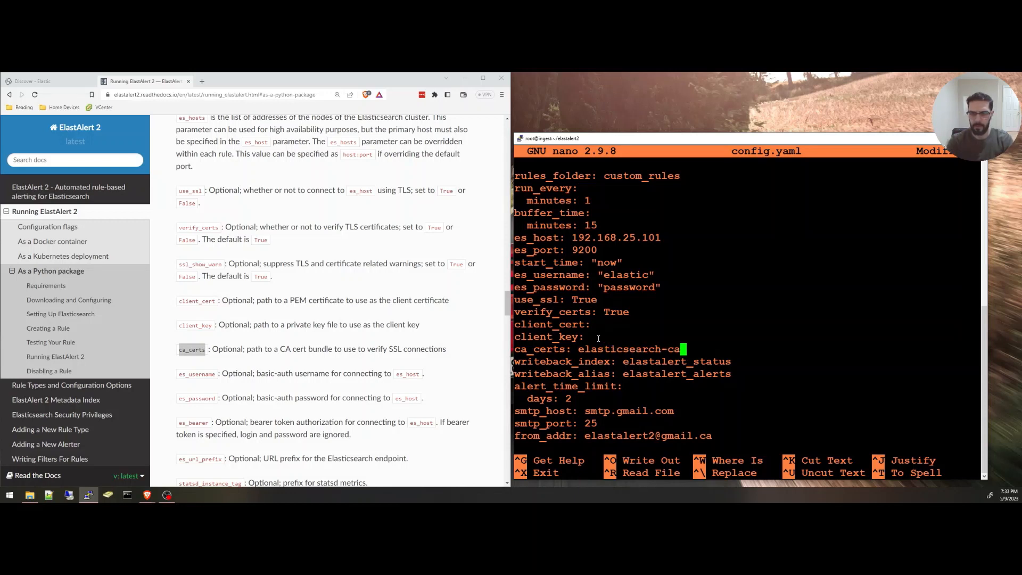
{"action": "type", "text": ".pem"}
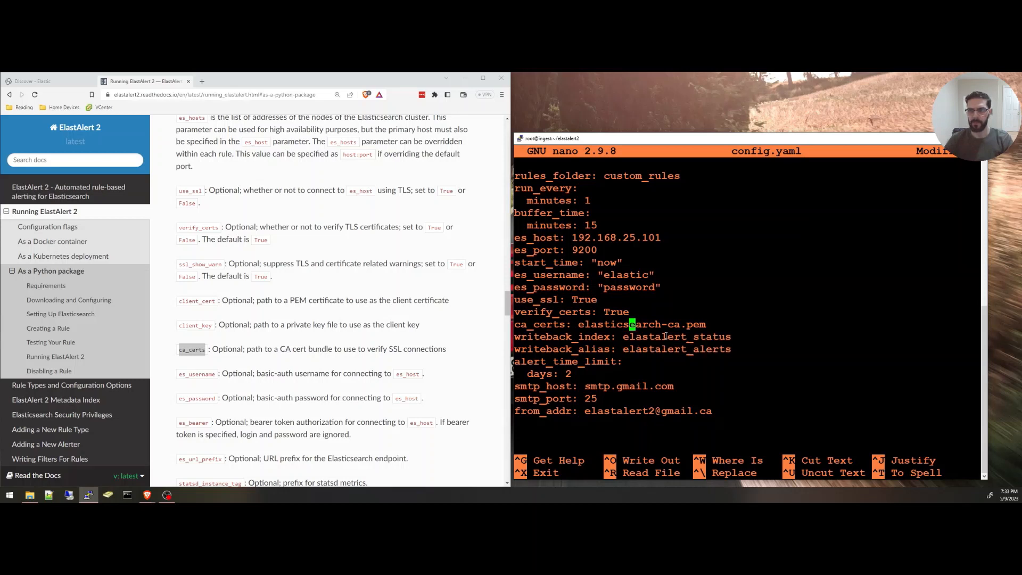
{"action": "double_click", "coordinate": [676, 336]}
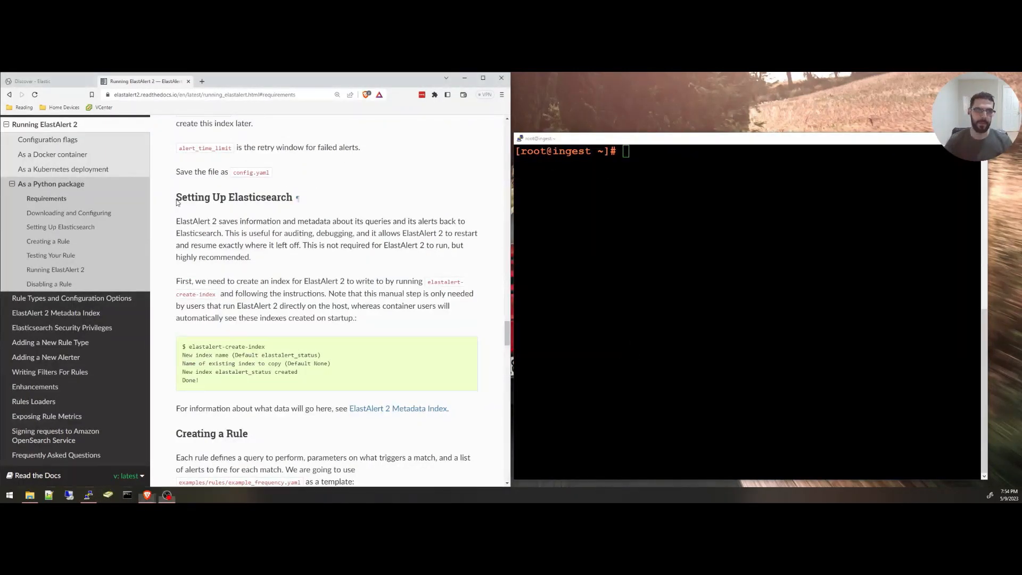
Step: Select the Setting Up Elasticsearch heading and the elastalert-create-index command
{"action": "double_click", "coordinate": [233, 197]}
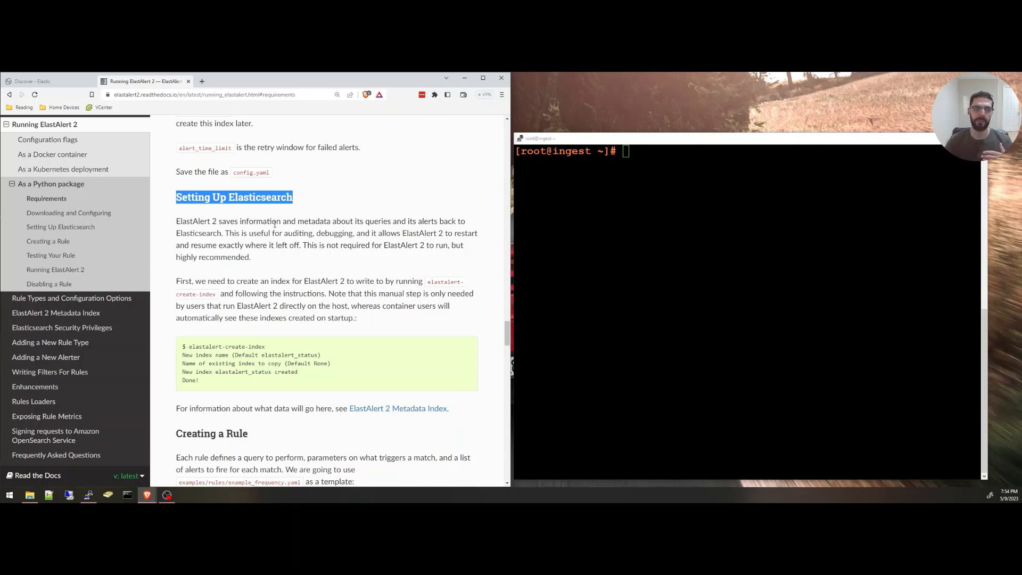
{"action": "double_click", "coordinate": [235, 346]}
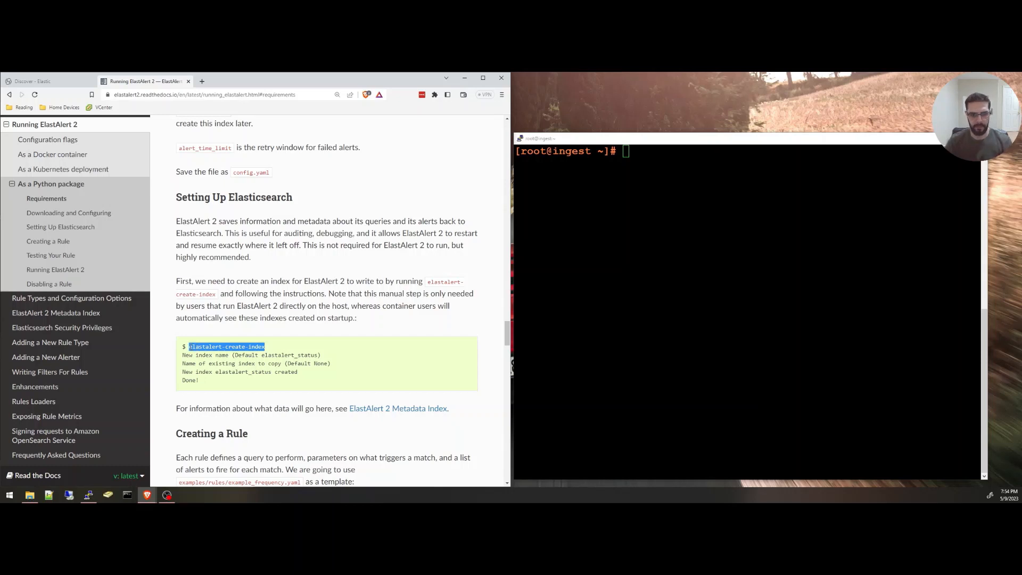
Step: Run elastalert-create-index for 192.168.25.101:9200 with SSL and verification on, user elastic
{"action": "type", "text": "elastalert-create-index"}
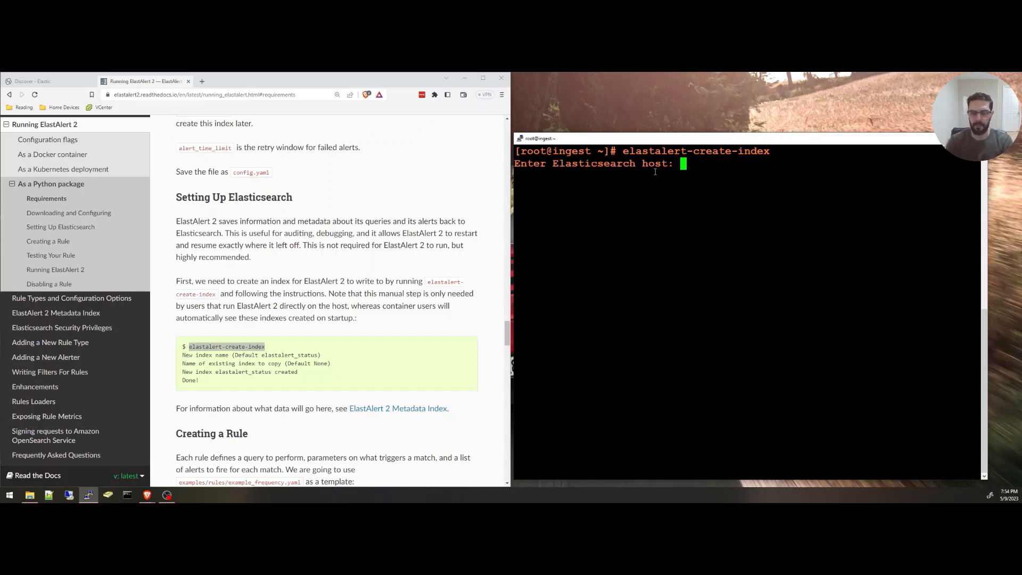
{"action": "type", "text": "192"}
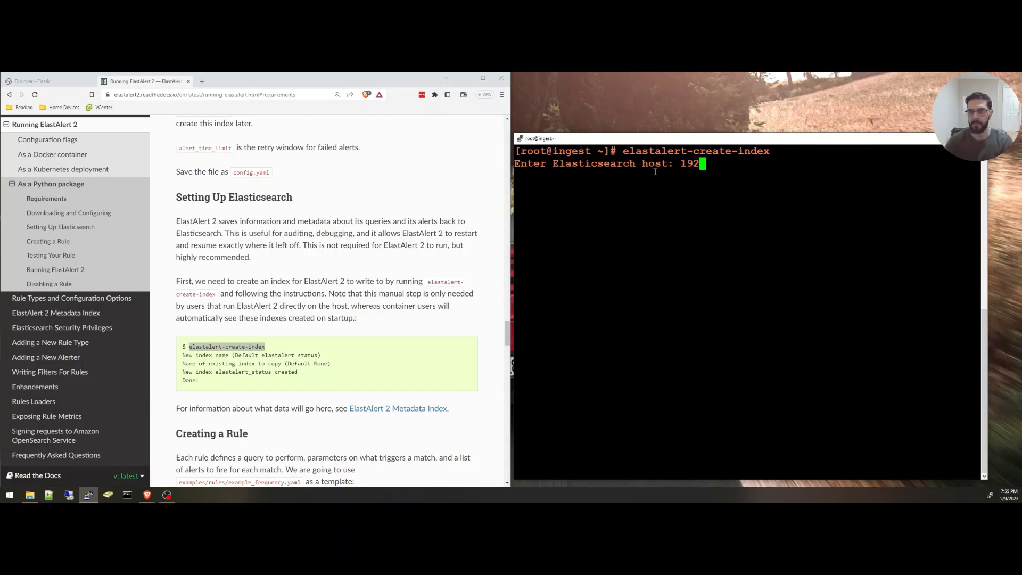
{"action": "type", "text": ".168.25.101"}
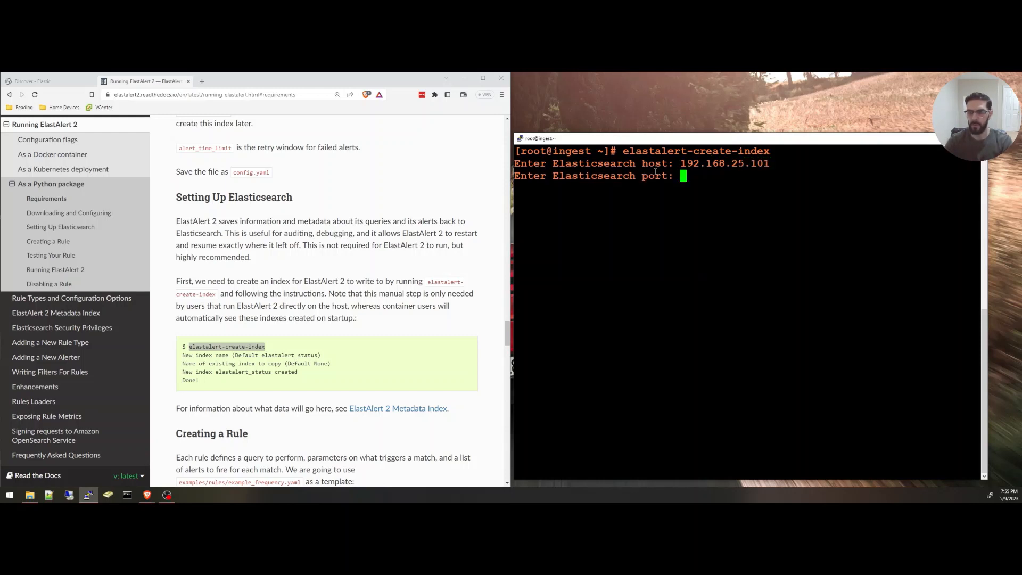
{"action": "type", "text": "9200"}
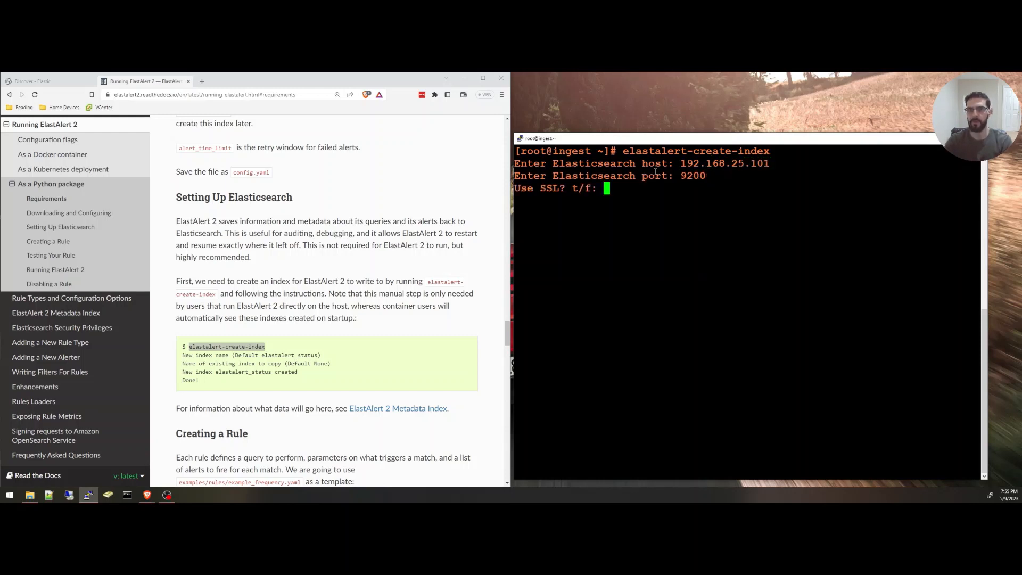
{"action": "type", "text": "t"}
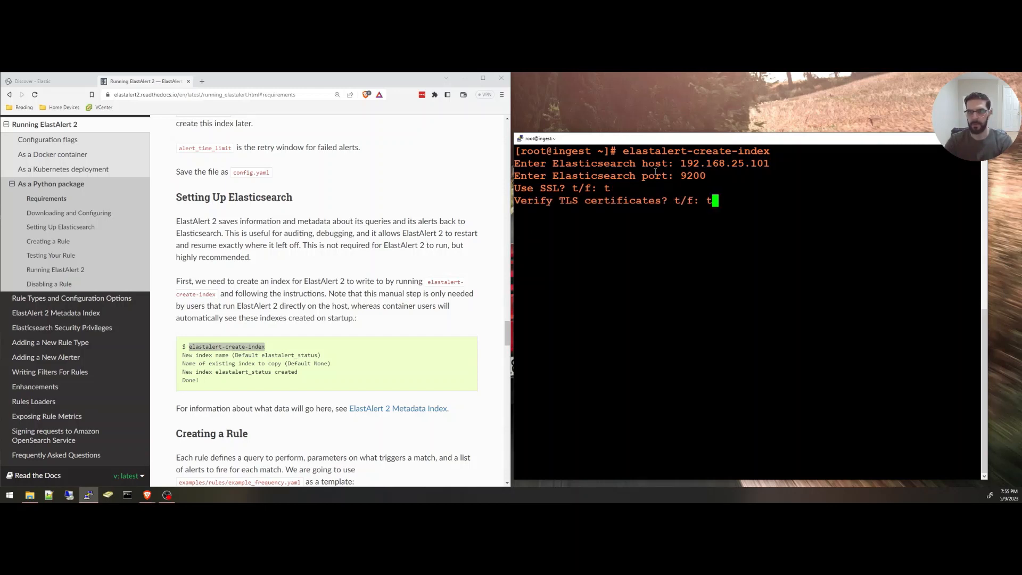
{"action": "key", "text": "enter"}
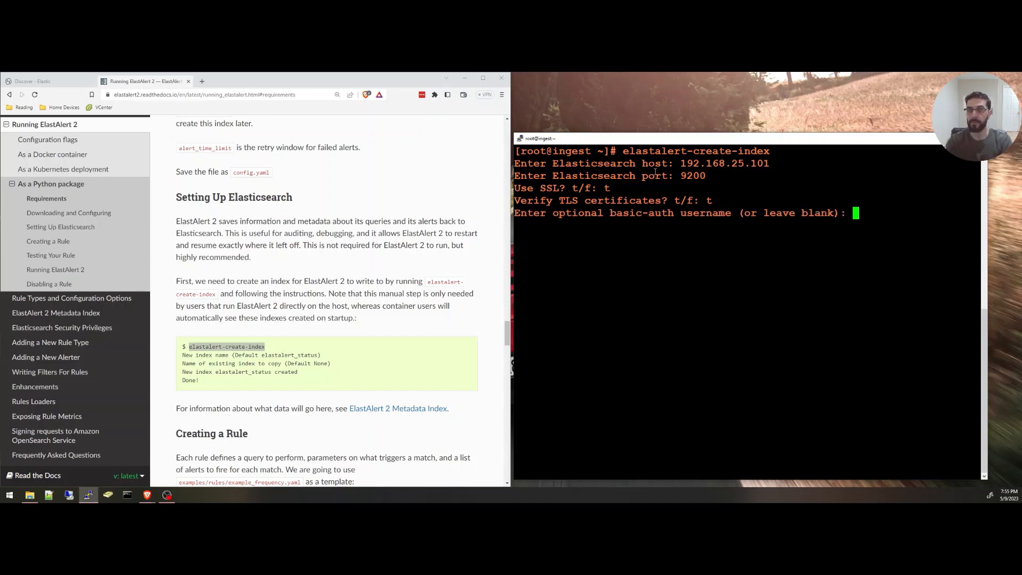
{"action": "type", "text": "elastic"}
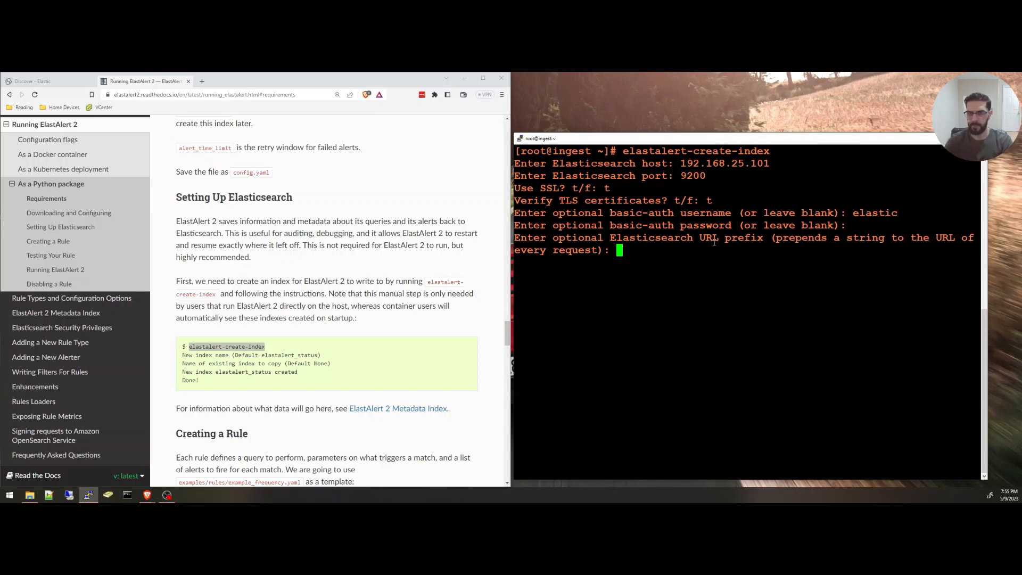
{"action": "key", "text": "enter"}
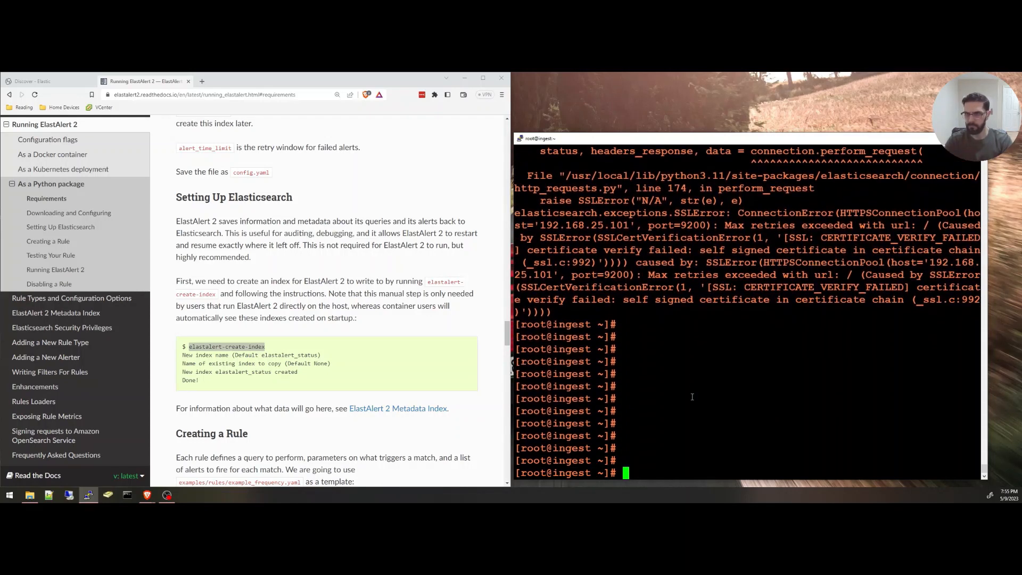
Step: Rerun elastalert-create-index for 192.168.25.101:9200 with SSL on, verification off, user elastic
{"action": "type", "text": "elastalert-create-index"}
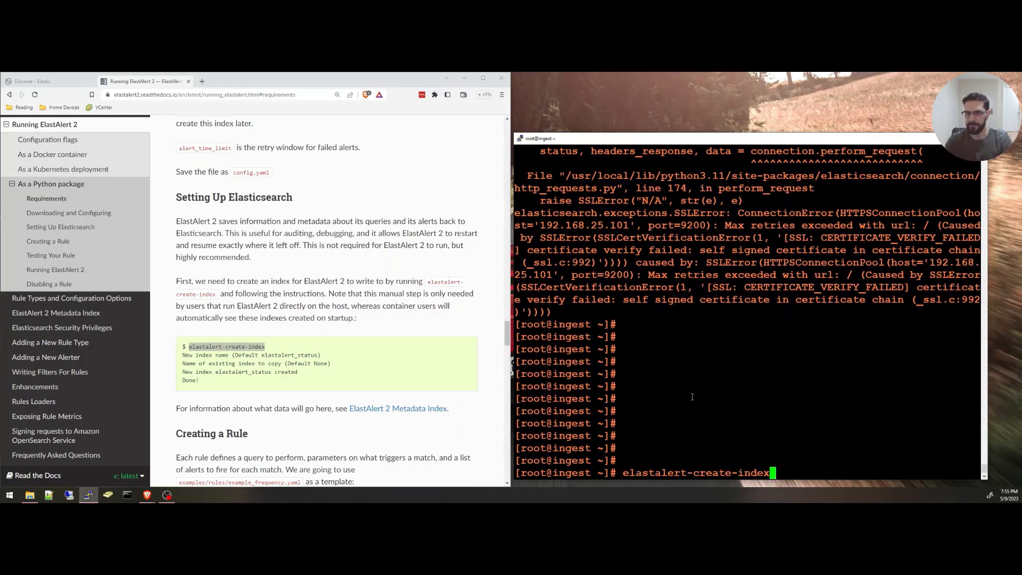
{"action": "key", "text": "enter"}
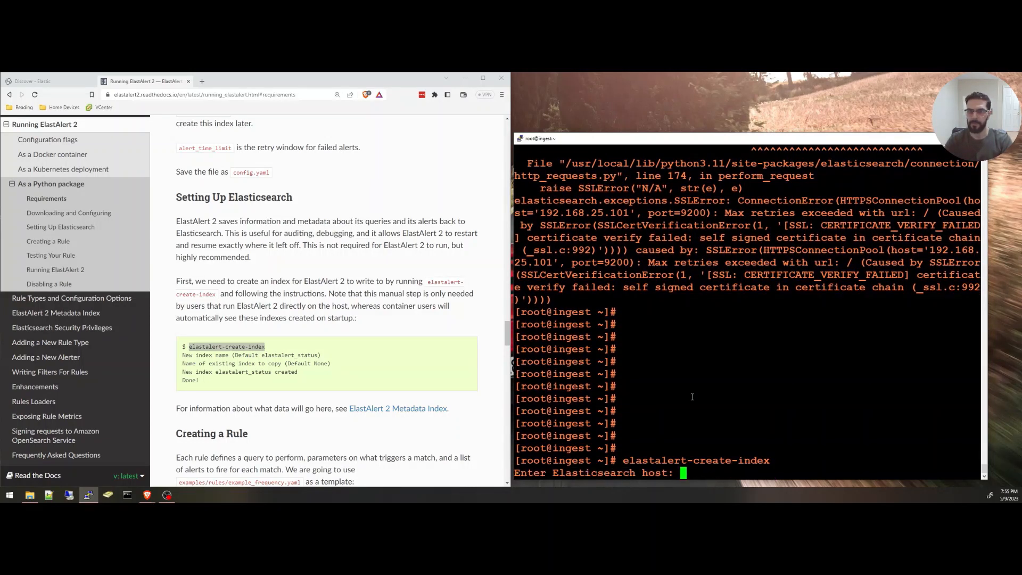
{"action": "type", "text": "192.168"}
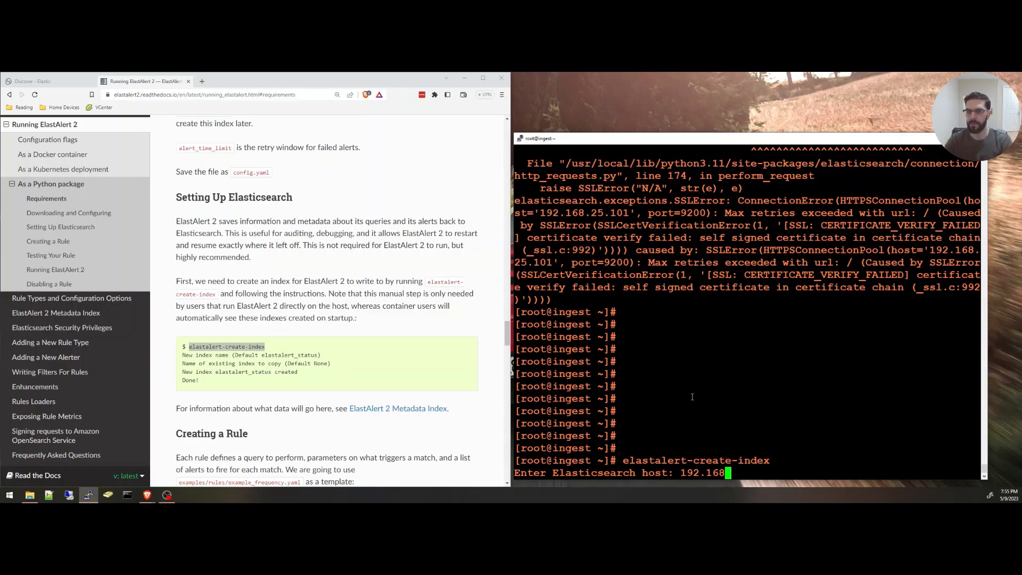
{"action": "type", "text": "25.101"}
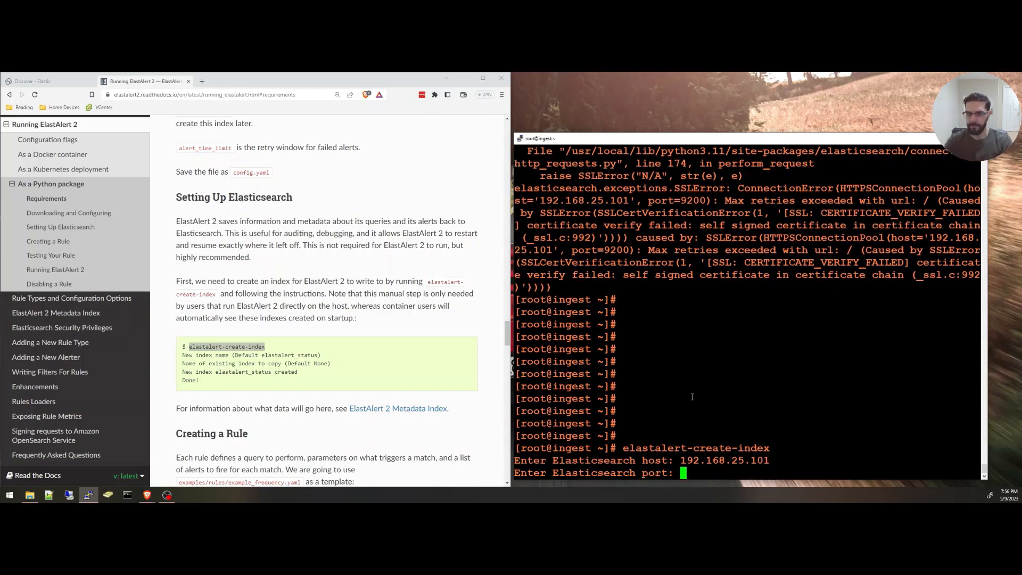
{"action": "type", "text": "9200"}
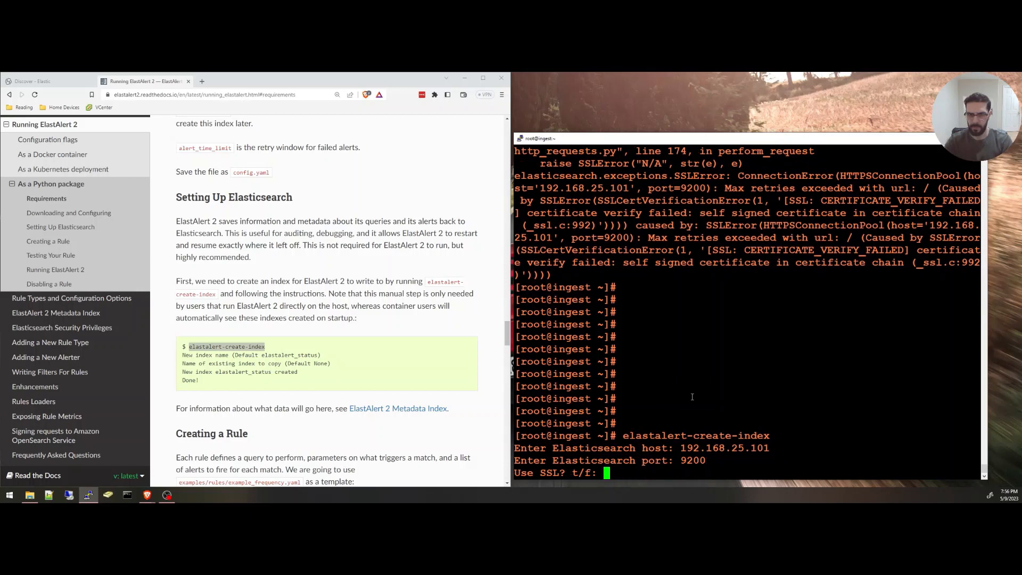
{"action": "type", "text": "t"}
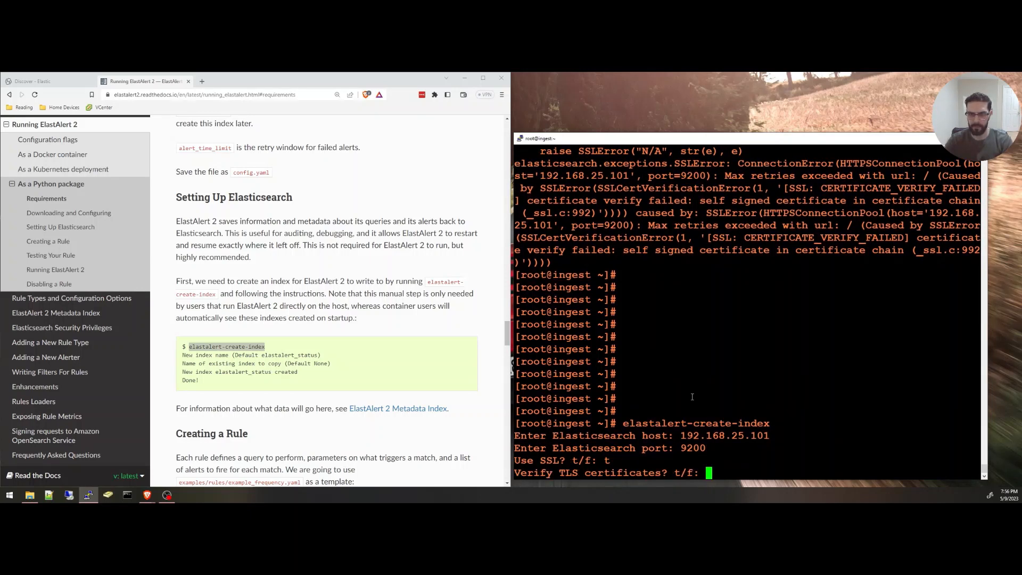
{"action": "type", "text": "f"}
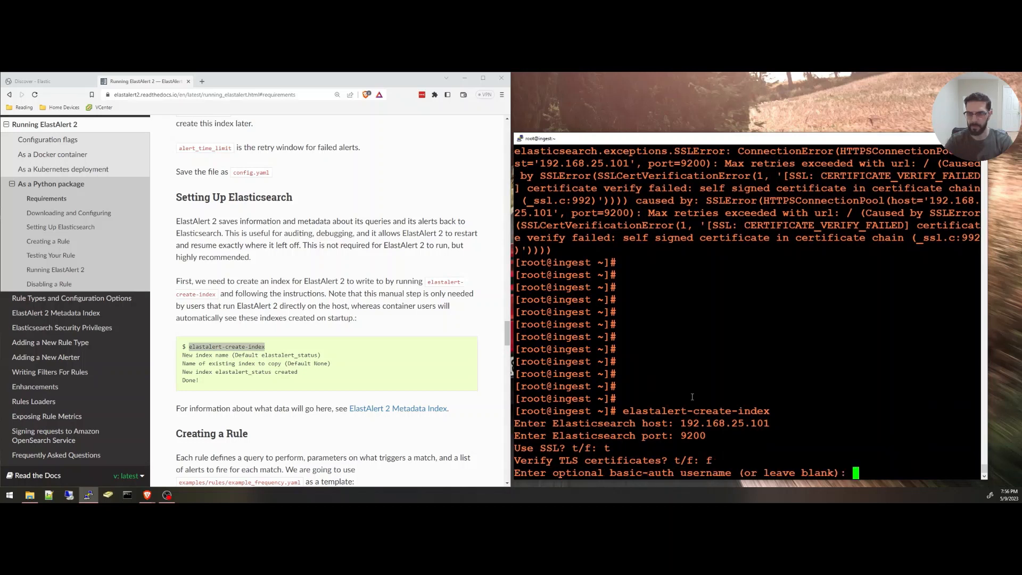
{"action": "type", "text": "elastic"}
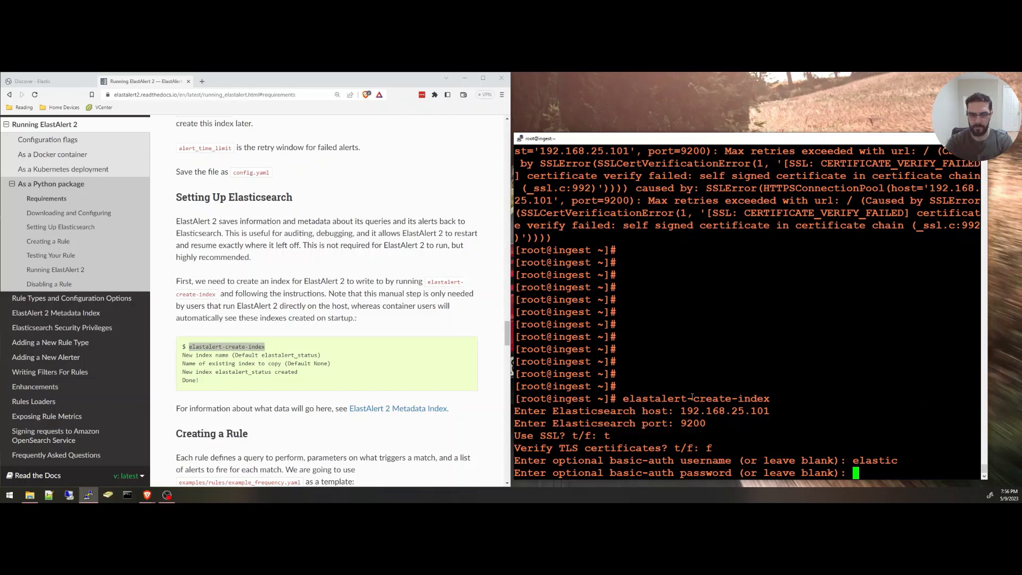
{"action": "key", "text": "enter"}
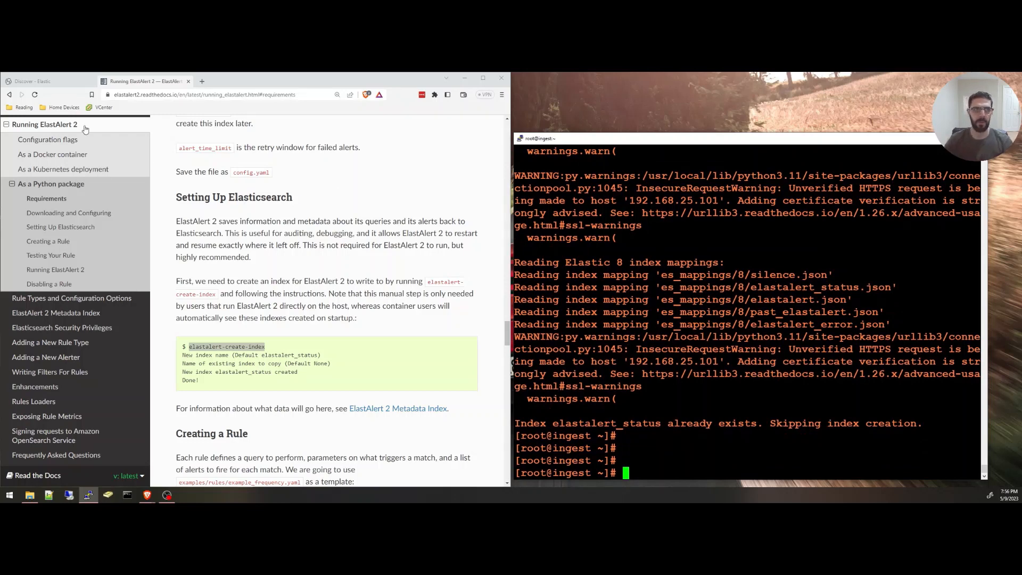
Step: Open Kibana's Index Management and search the index list for 'elasti'
{"action": "left_click", "coordinate": [36, 81]}
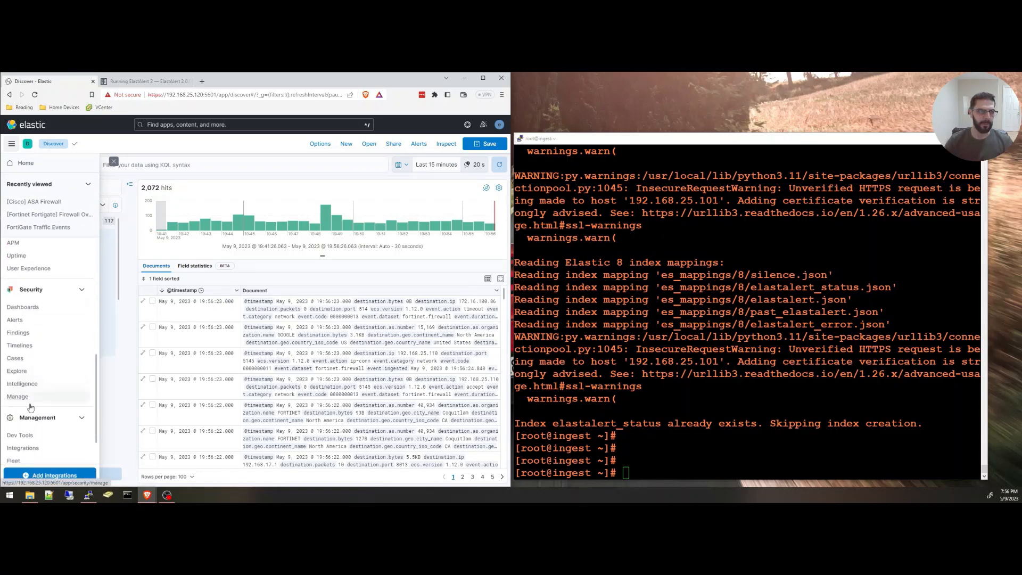
{"action": "left_click", "coordinate": [18, 396]}
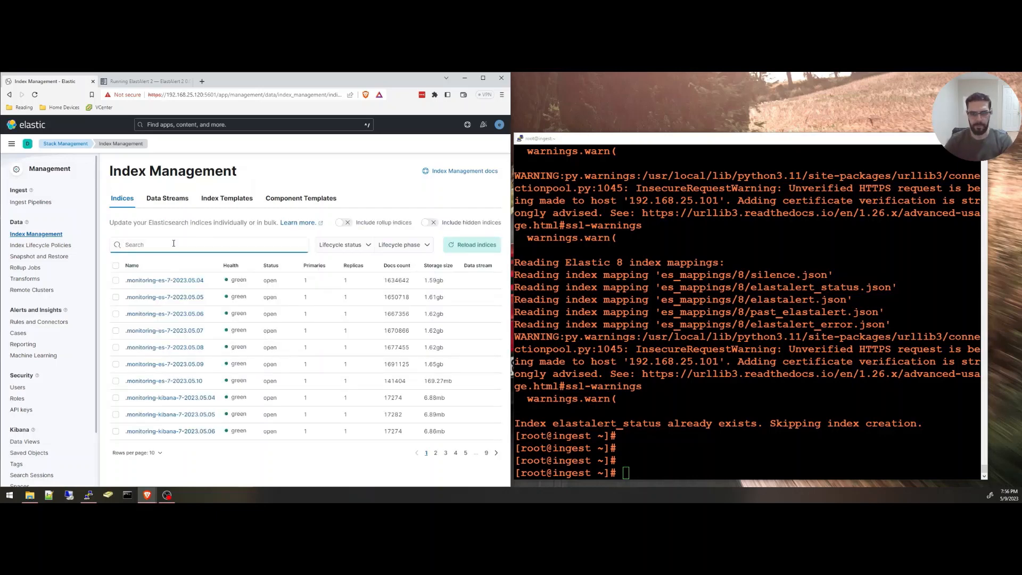
{"action": "type", "text": "elasti"}
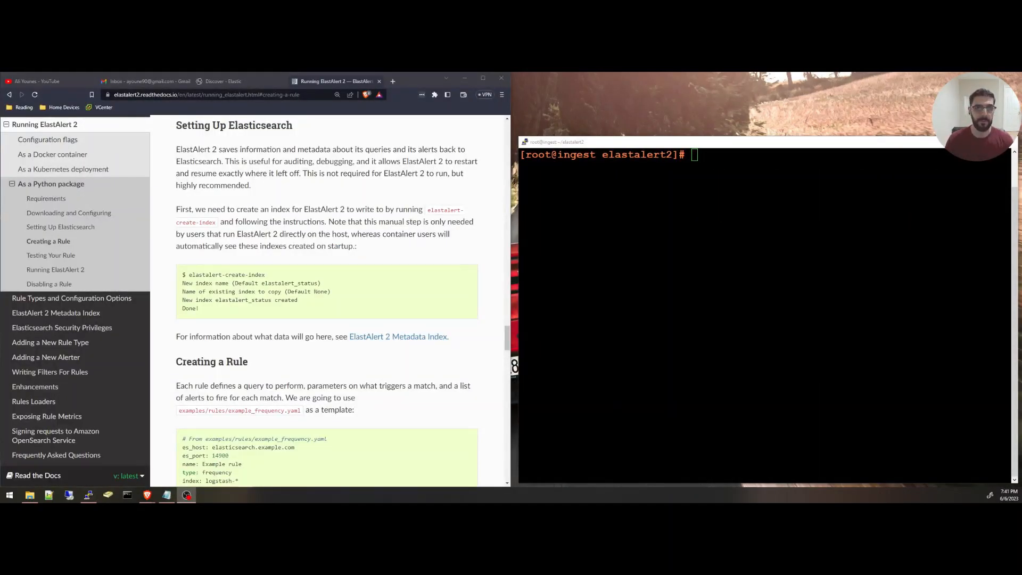
{"action": "mouse_move", "coordinate": [326, 347]}
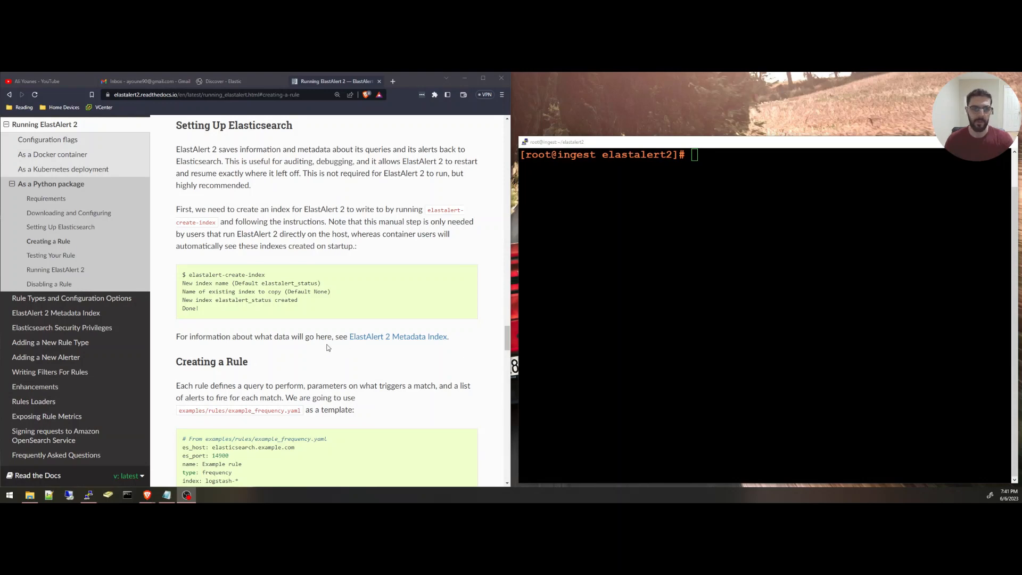
Step: Scroll to Creating a Rule, highlight what triggers a match, and reach the example frequency rule
{"action": "scroll", "scroll_direction": "down", "scroll_amount": 3}
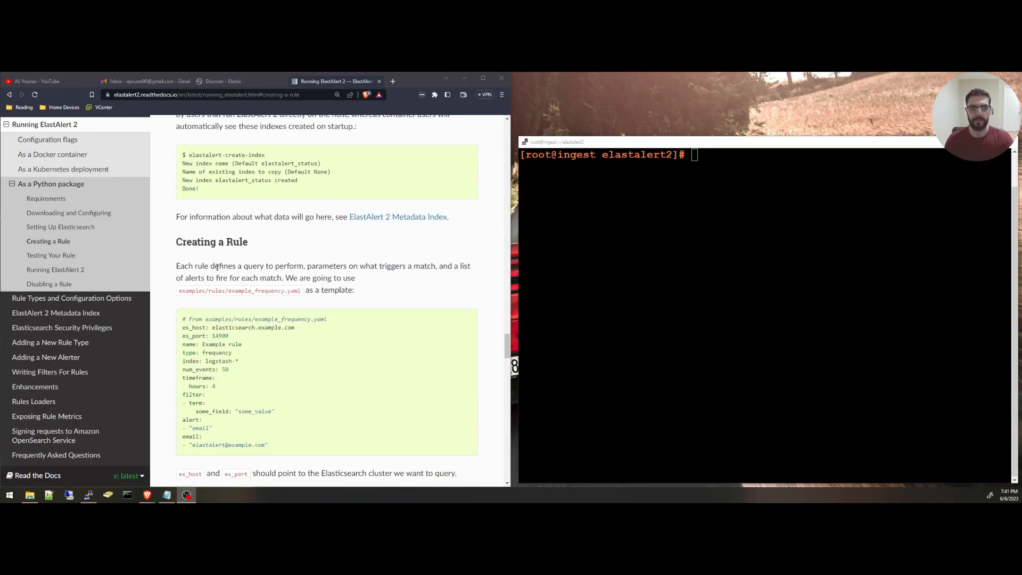
{"action": "left_click_drag", "start_coordinate": [214, 265], "coordinate": [305, 265]}
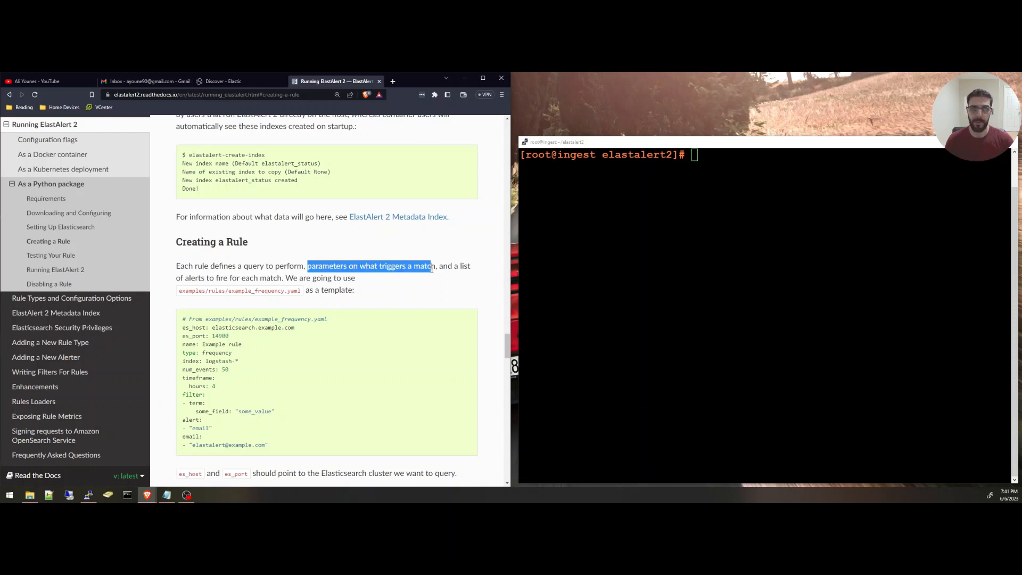
{"action": "scroll", "scroll_direction": "down", "scroll_amount": 3}
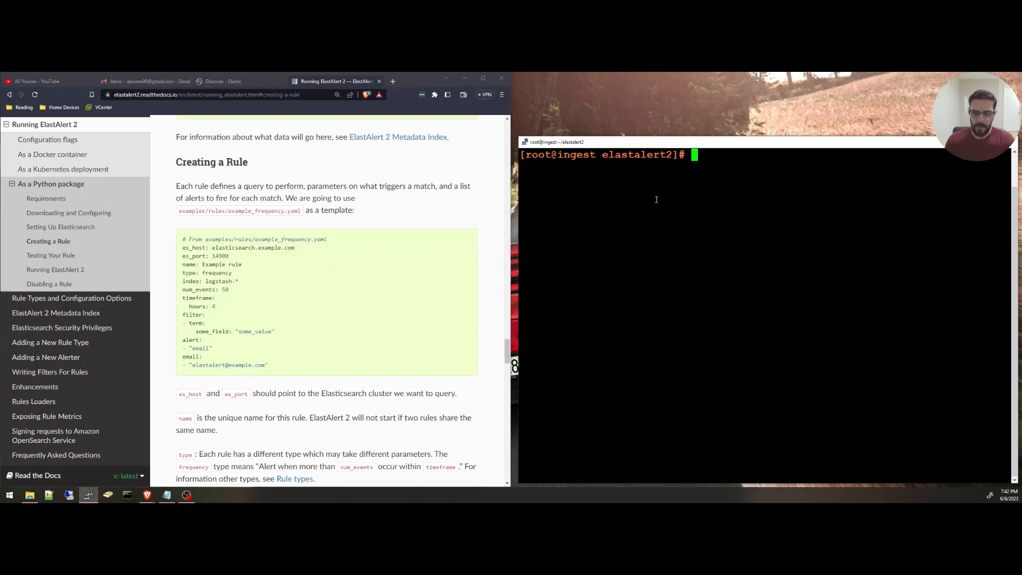
Step: Run pwd and ll in /root/elastalert2, then select the custom_rules folder name
{"action": "type", "text": "nano"}
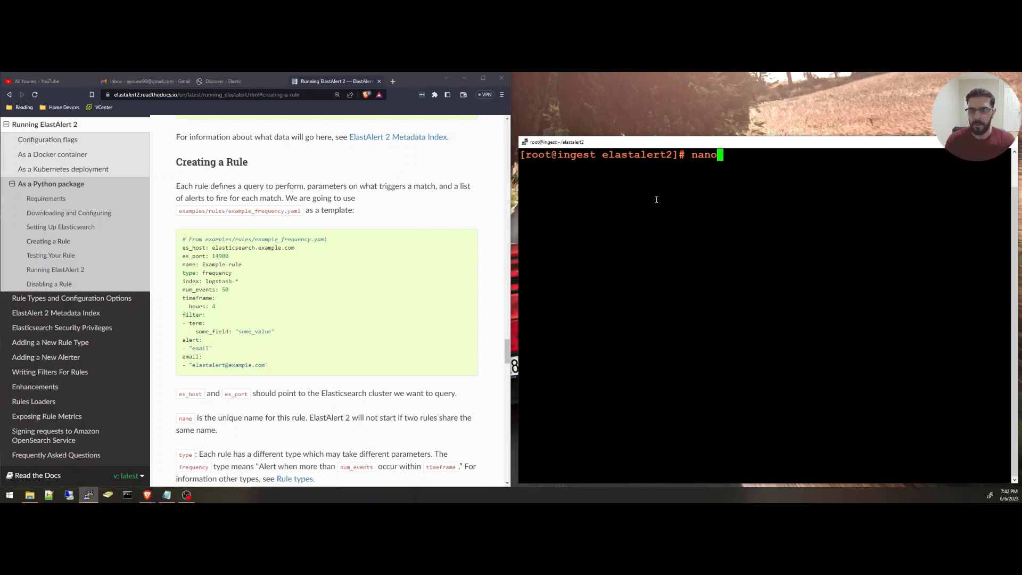
{"action": "type", "text": "pwd"}
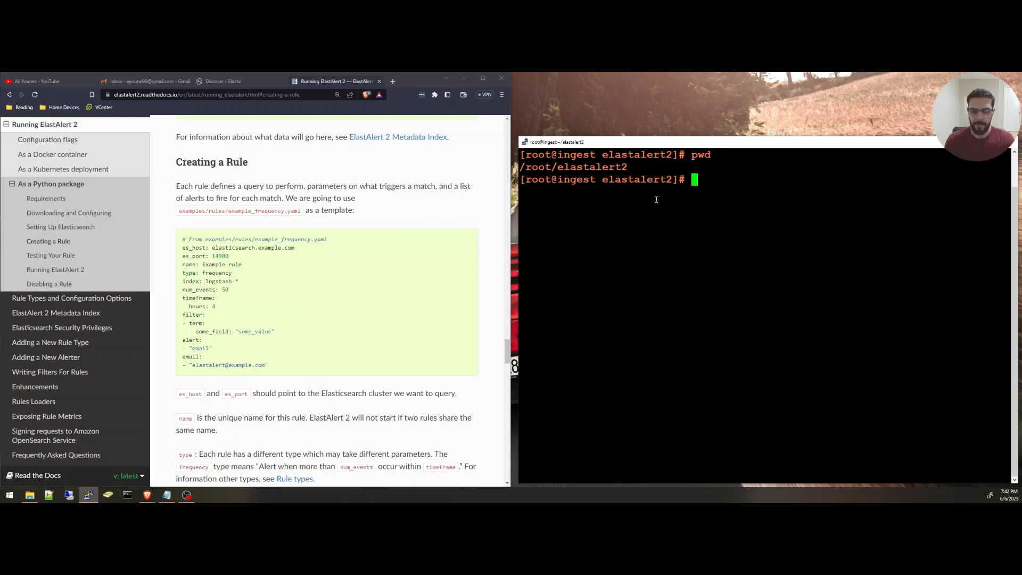
{"action": "type", "text": "ll"}
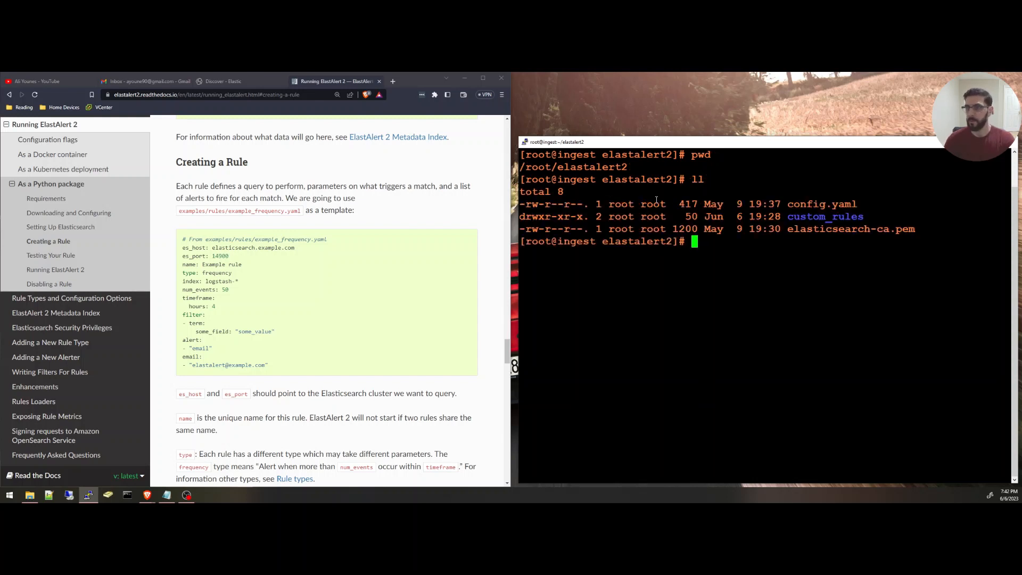
{"action": "double_click", "coordinate": [822, 204]}
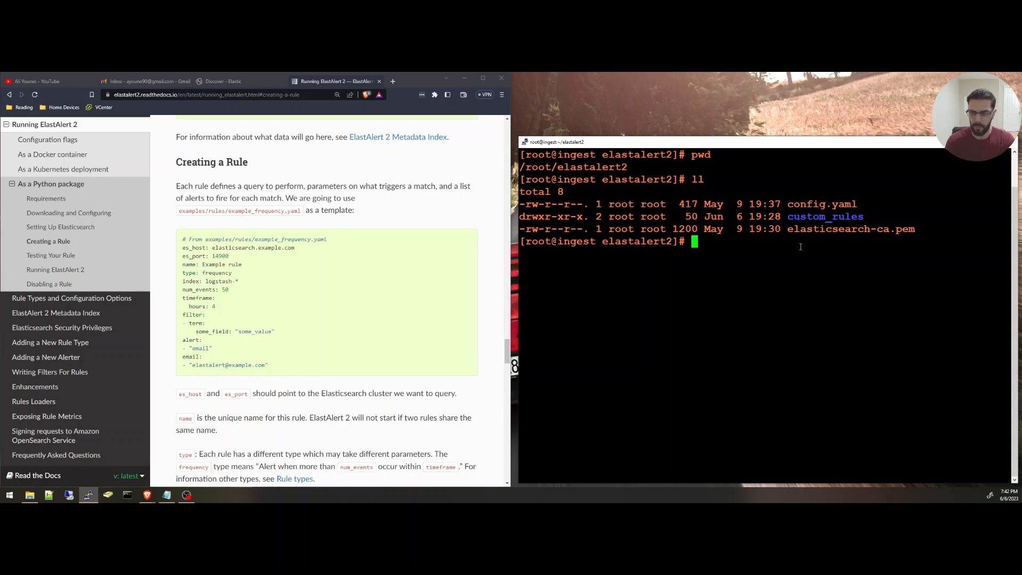
Step: Review custom_rules/test_rule.yaml in nano, noting smtp_auth.yaml, then exit with Ctrl+X
{"action": "type", "text": "nano custom_rules/"}
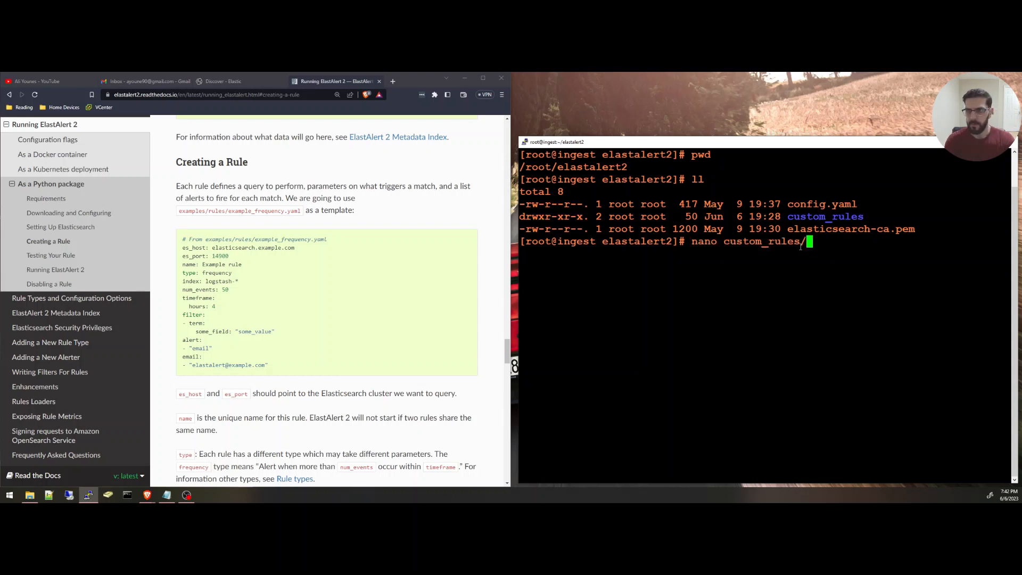
{"action": "type", "text": "test_rule.yaml"}
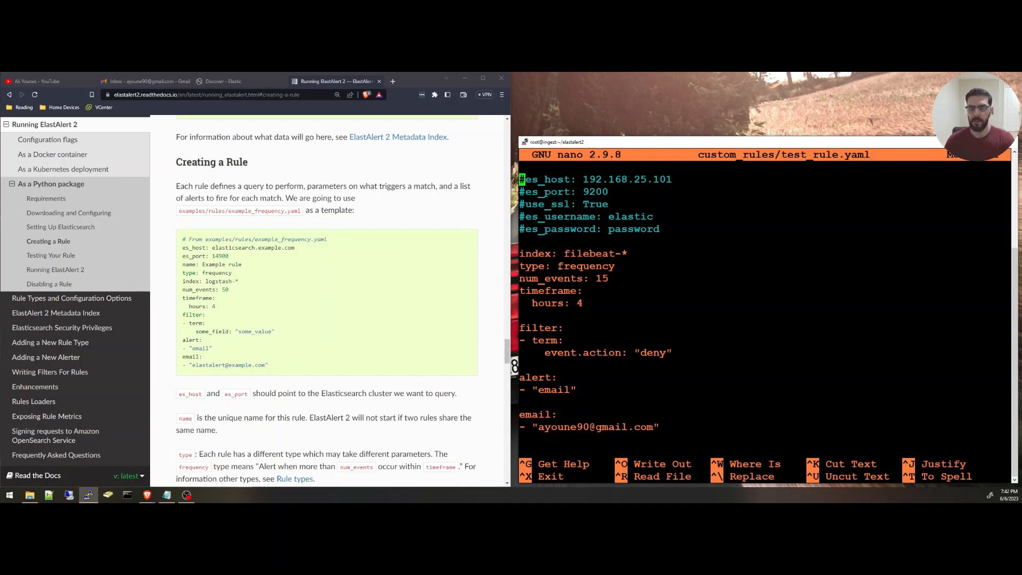
{"action": "double_click", "coordinate": [586, 266]}
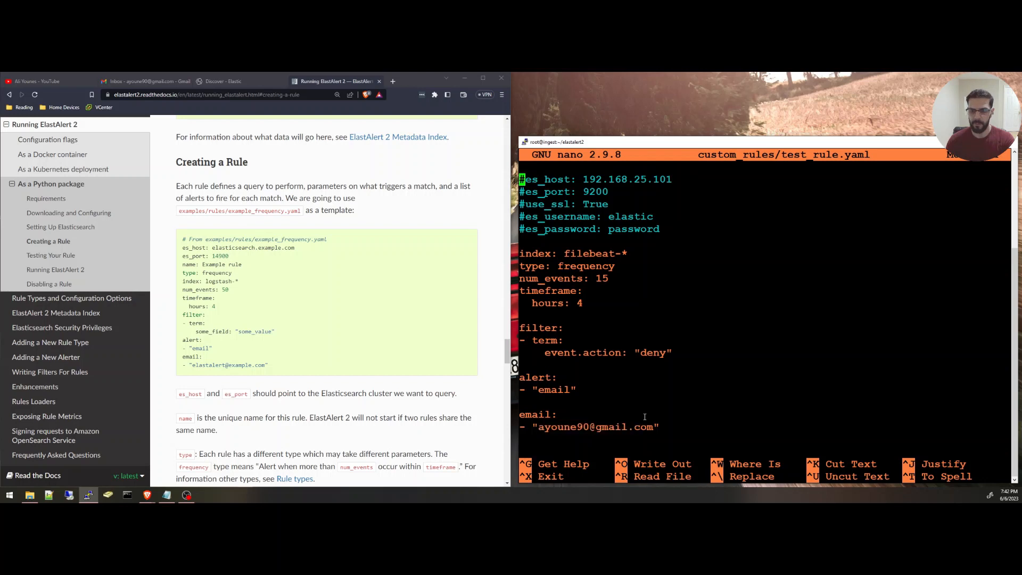
{"action": "scroll", "scroll_direction": "down", "scroll_amount": 3}
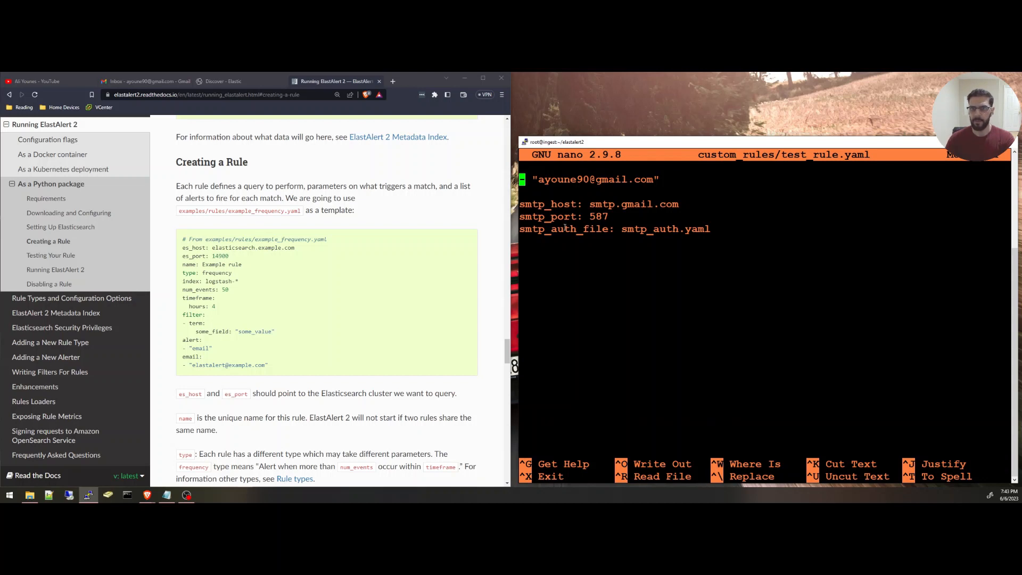
{"action": "double_click", "coordinate": [665, 229]}
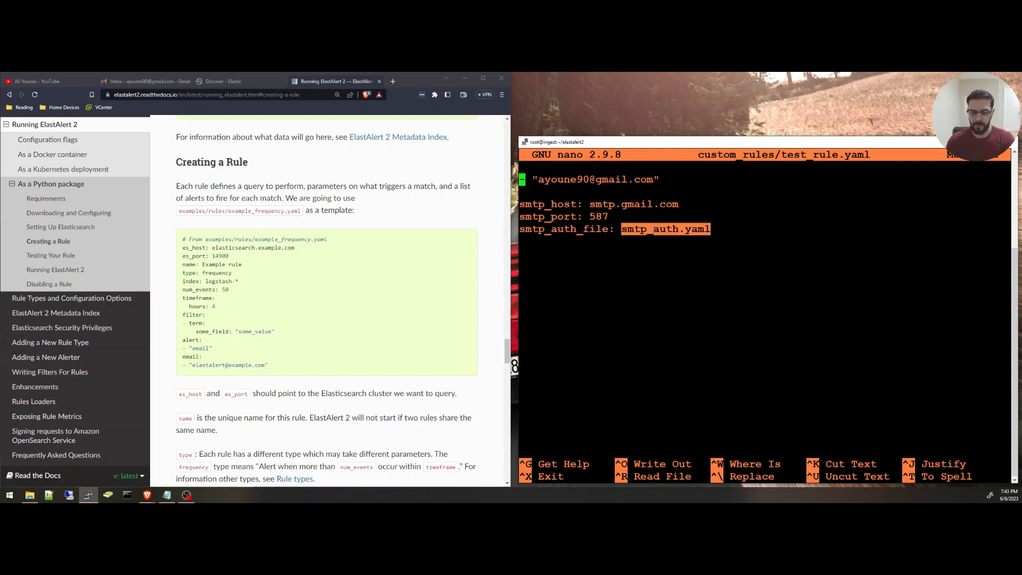
{"action": "key", "text": "ctrl+x"}
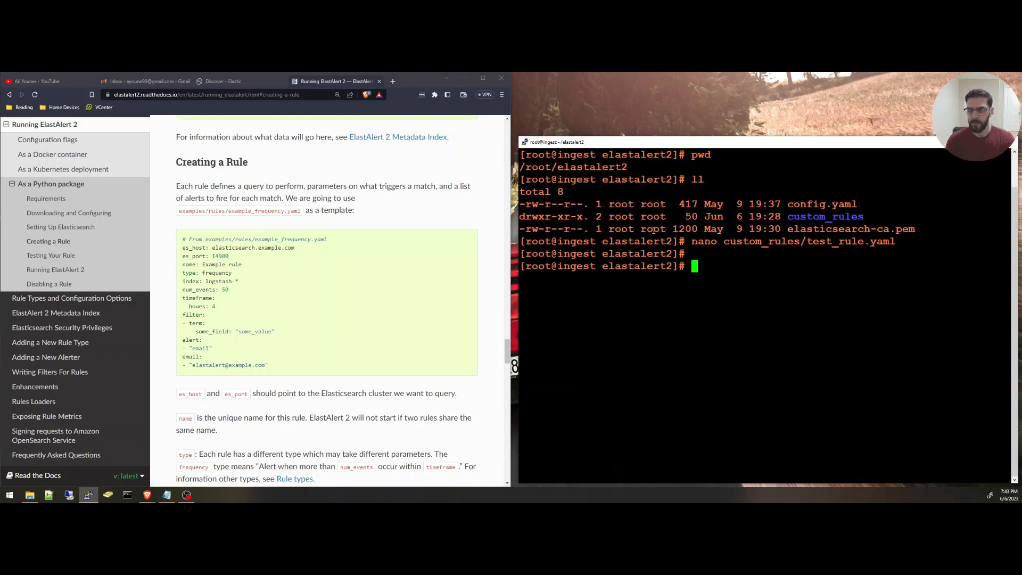
Step: List custom_rules/ and cat custom_rules/smtp_auth.yaml to show its user and password
{"action": "type", "text": "ll custom_rules/"}
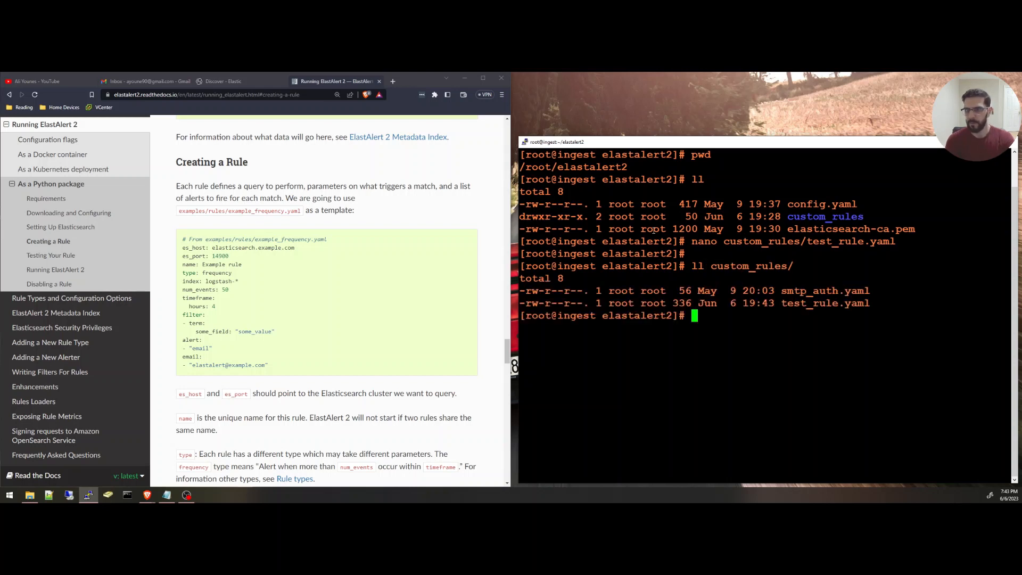
{"action": "type", "text": "cat custom_rules/"}
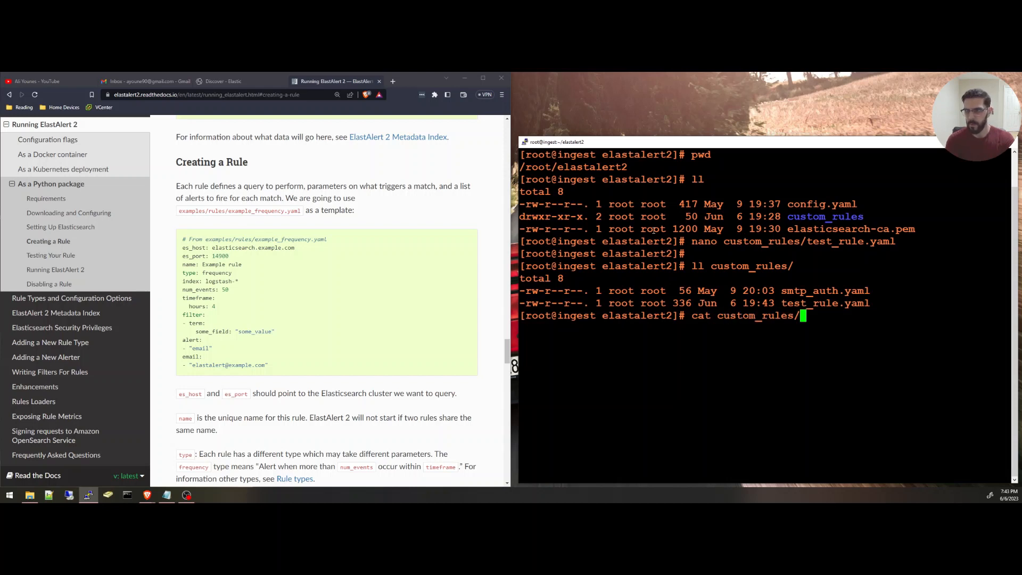
{"action": "type", "text": "smtp_auth.yaml"}
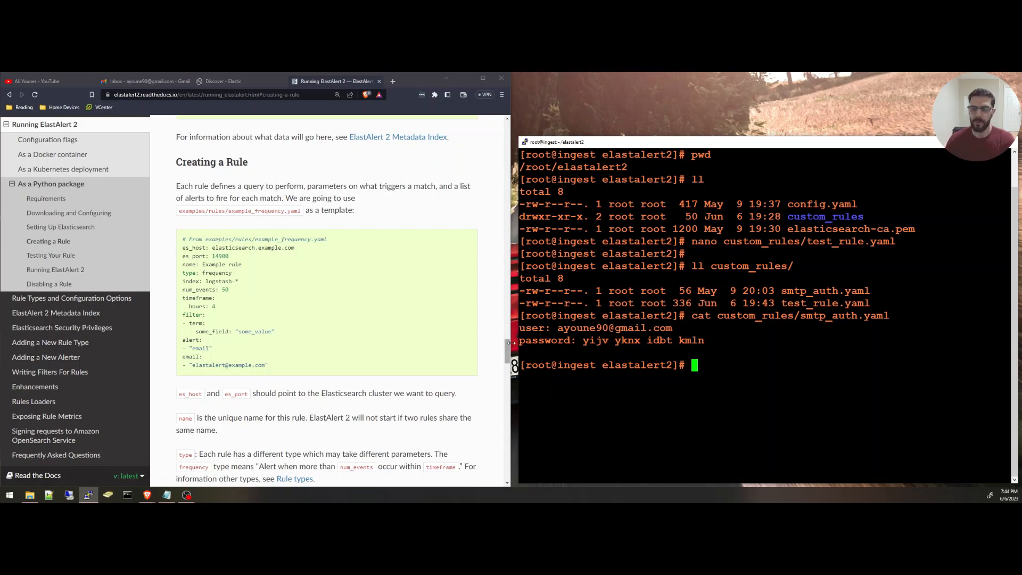
Step: Scroll to Testing Your Rule and select the example elastalert-test-rule command
{"action": "scroll", "scroll_direction": "down", "scroll_amount": 3}
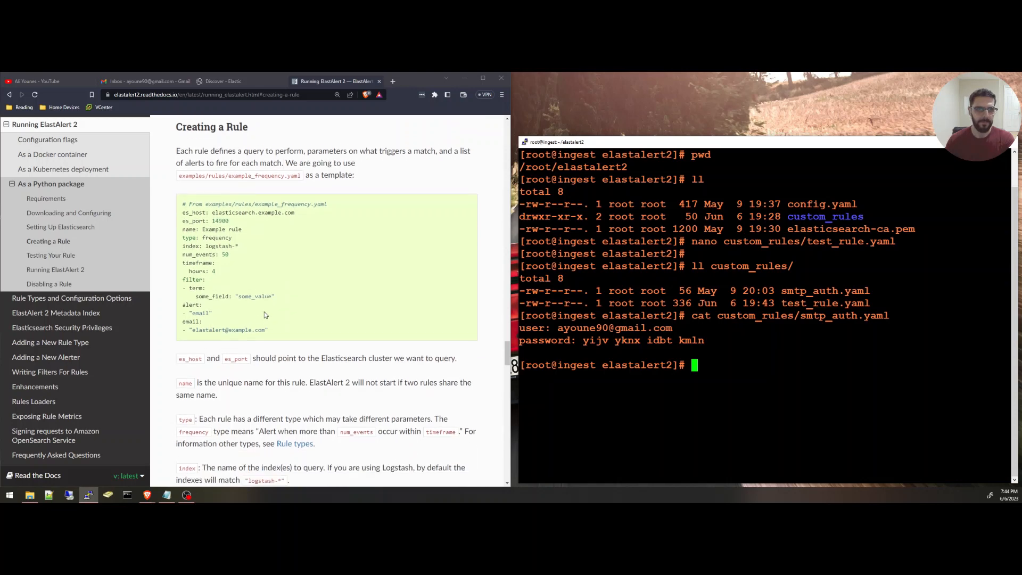
{"action": "scroll", "scroll_direction": "down", "scroll_amount": 3}
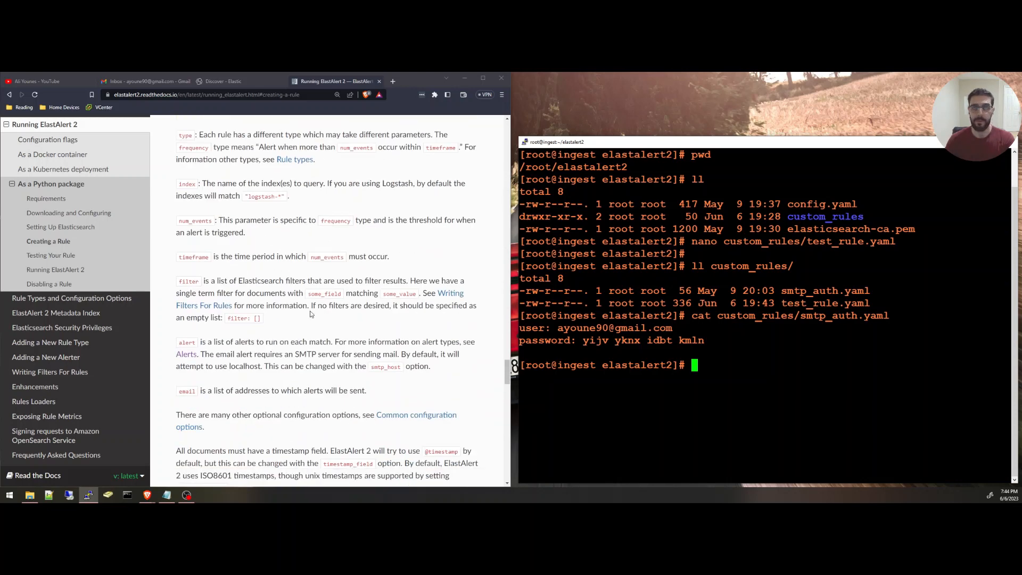
{"action": "scroll", "scroll_direction": "down", "scroll_amount": 3}
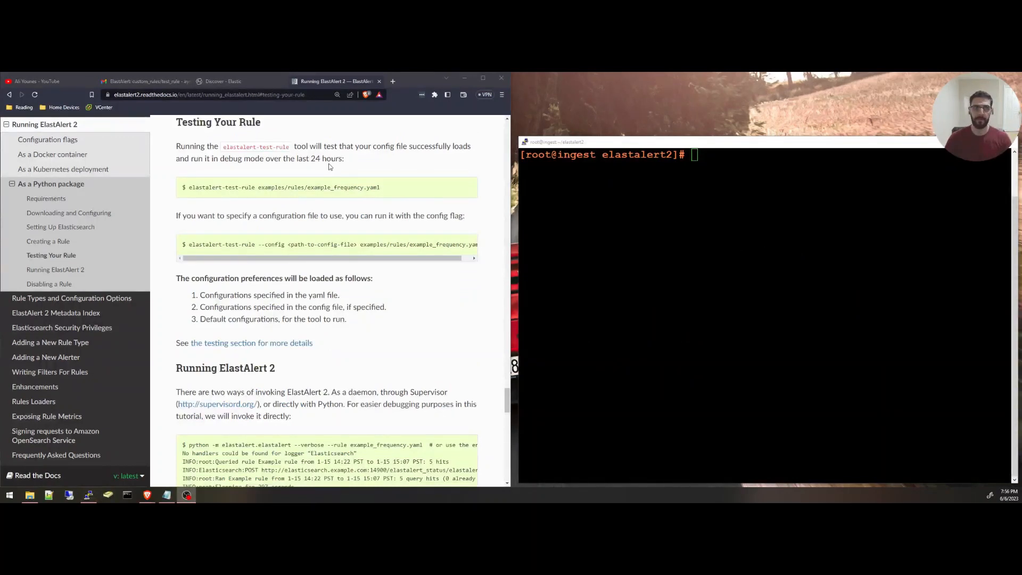
{"action": "double_click", "coordinate": [299, 146]}
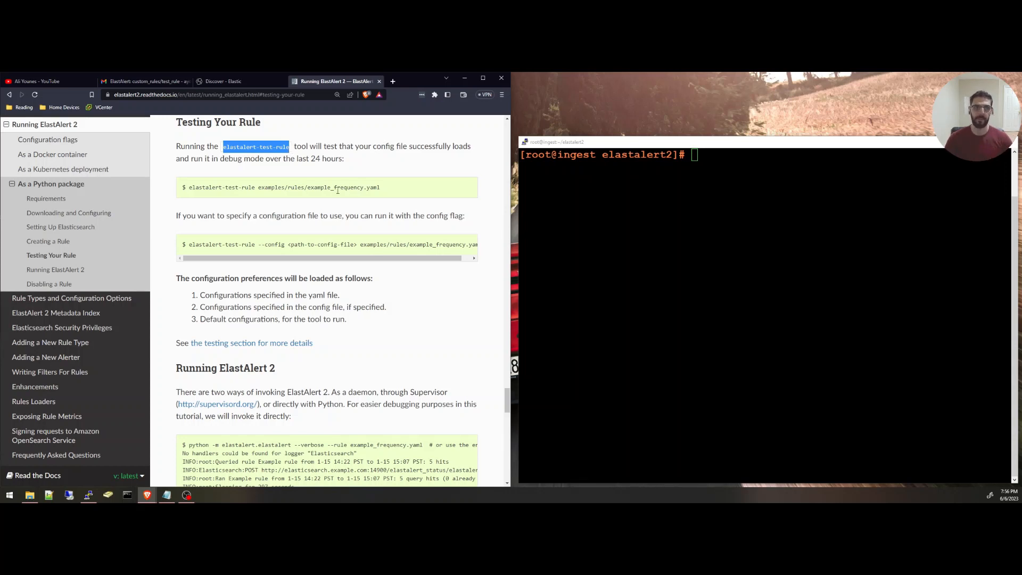
{"action": "double_click", "coordinate": [221, 187]}
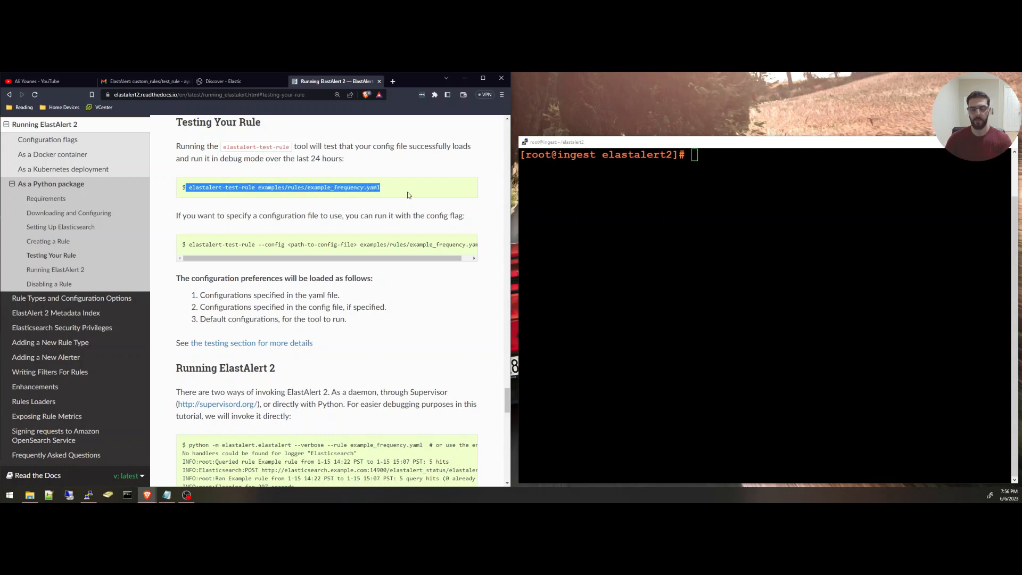
Step: Run elastalert-test-rule on custom_rules/test_rule.yaml and check the 6792 hits count
{"action": "type", "text": "elastalert-test-rule examples/rules/example_frequency.yaml"}
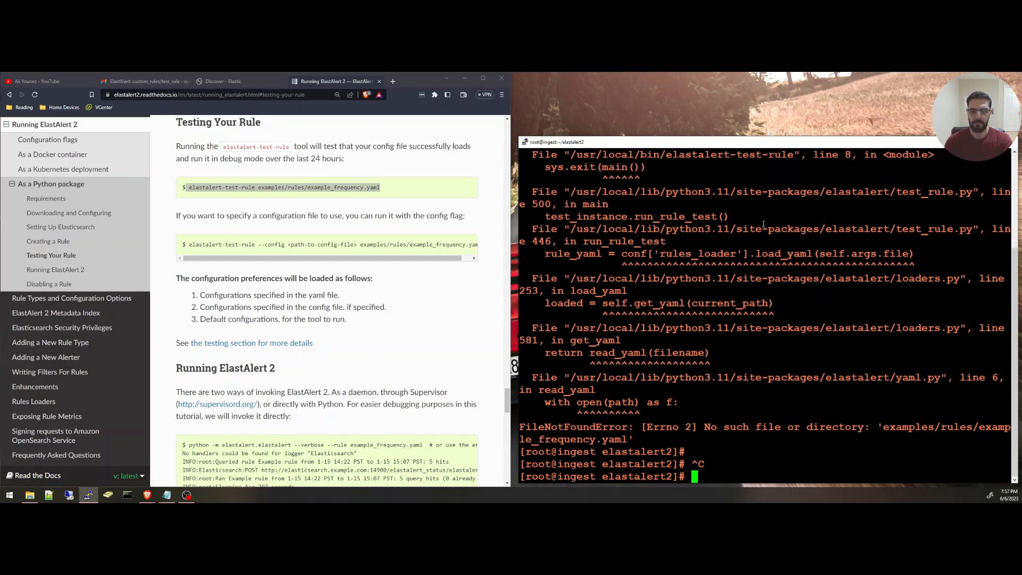
{"action": "type", "text": "c"}
{"action": "type", "text": "elastalert-test-rule ex"}
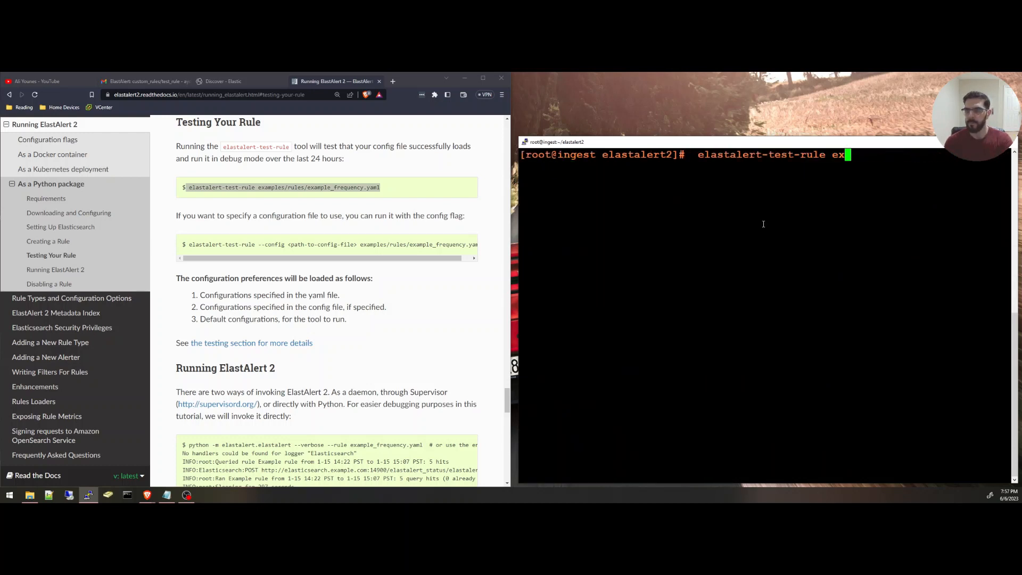
{"action": "type", "text": "custom_rules/t"}
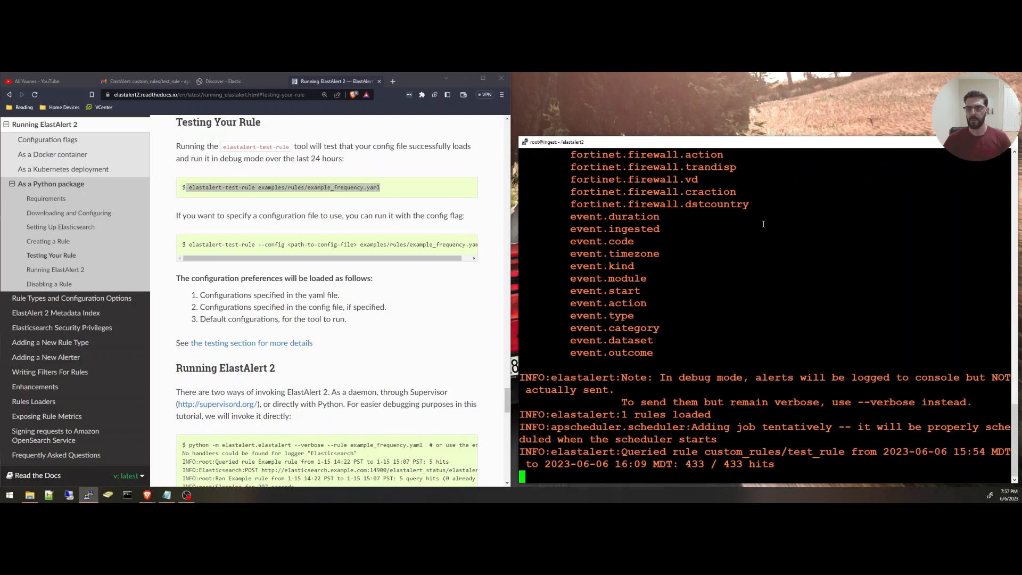
{"action": "scroll", "scroll_direction": "down", "scroll_amount": 3}
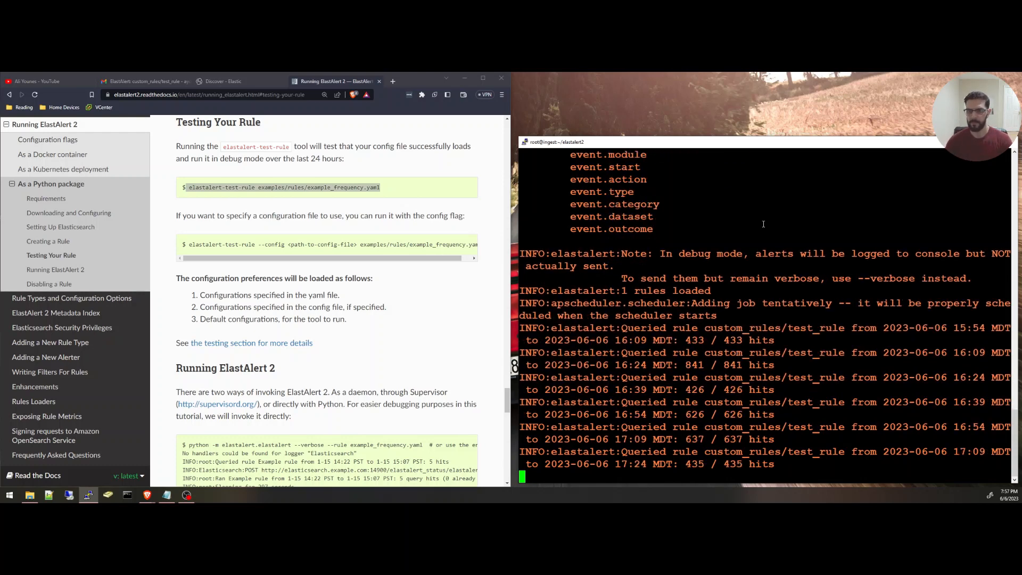
{"action": "scroll", "scroll_direction": "down", "scroll_amount": 3}
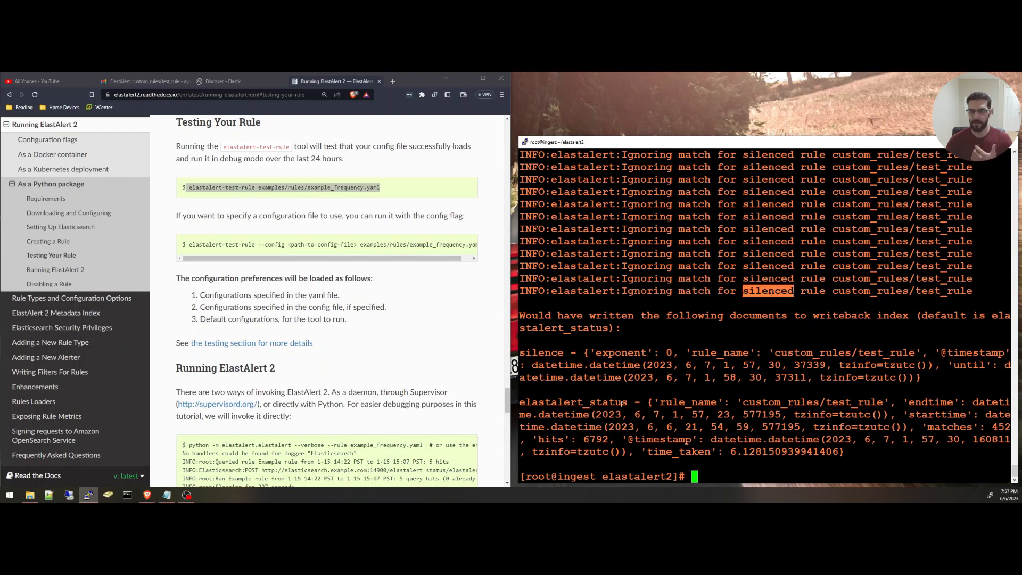
{"action": "double_click", "coordinate": [583, 403]}
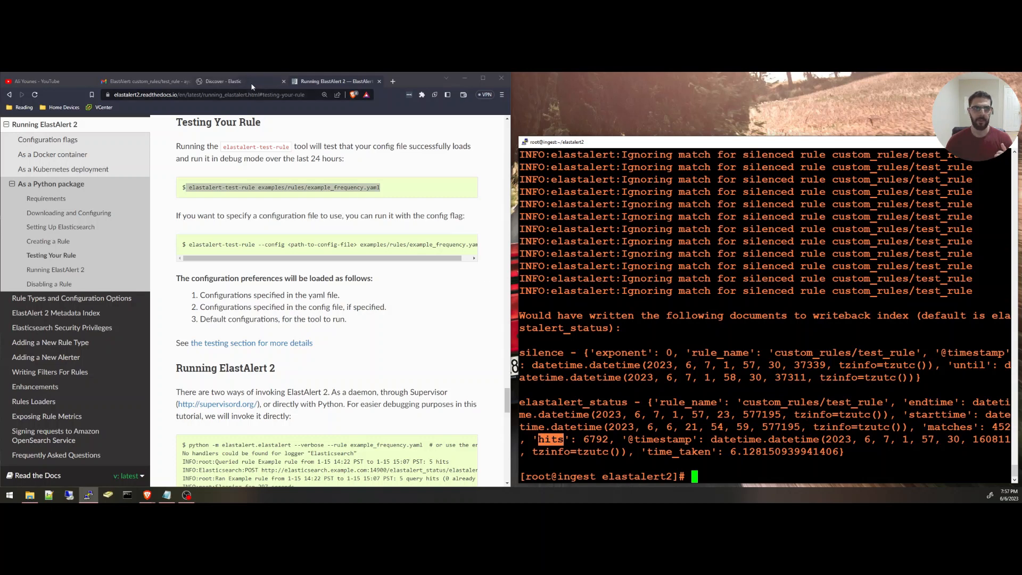
Step: Switch to the Kibana Discover tab showing filebeat-* event.action: deny results
{"action": "left_click", "coordinate": [224, 81]}
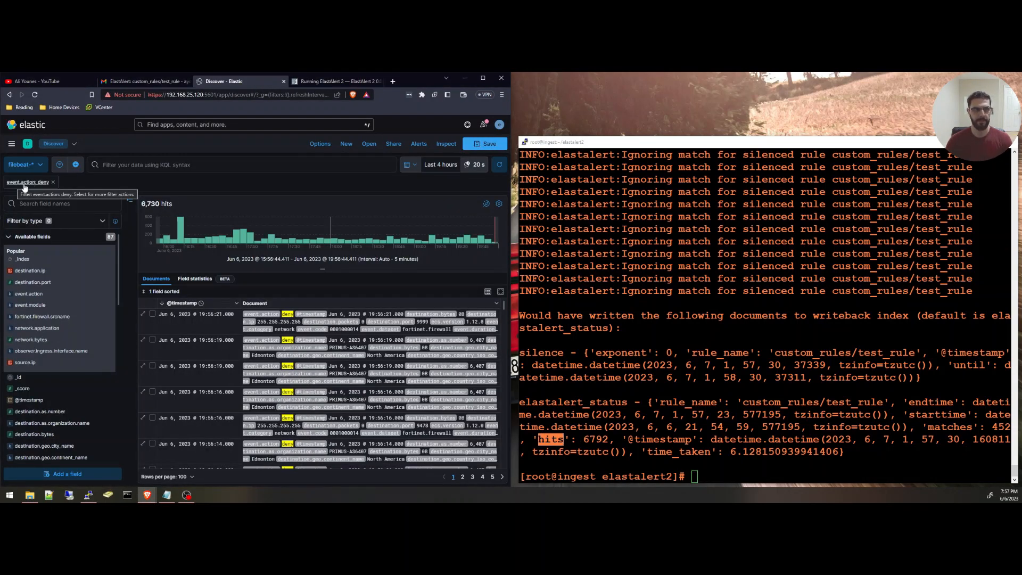
{"action": "mouse_move", "coordinate": [435, 173]}
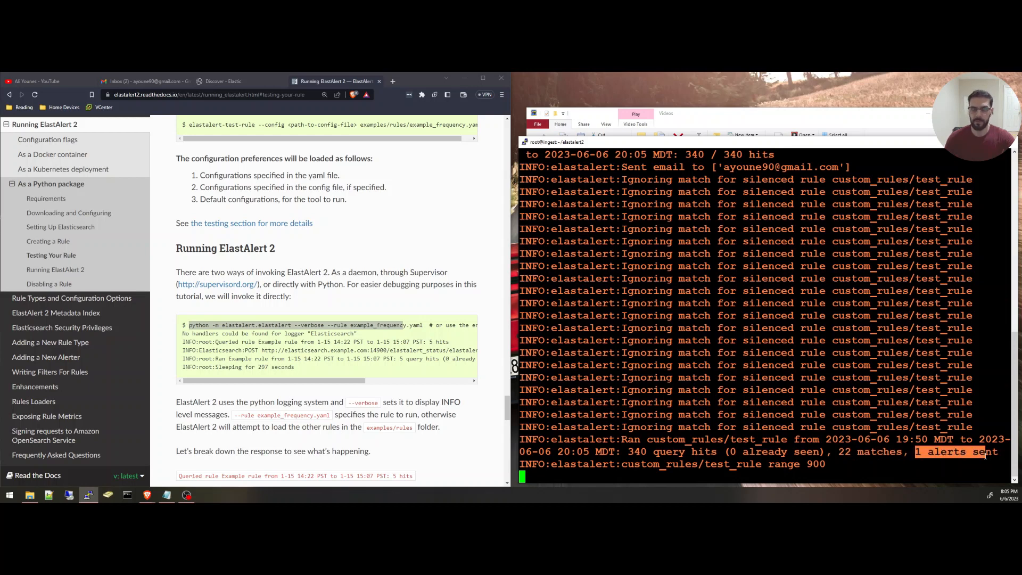
Step: Open the ElastAlert: custom_rules/test_rule email in Gmail and scroll to its deny event details
{"action": "left_click", "coordinate": [145, 80]}
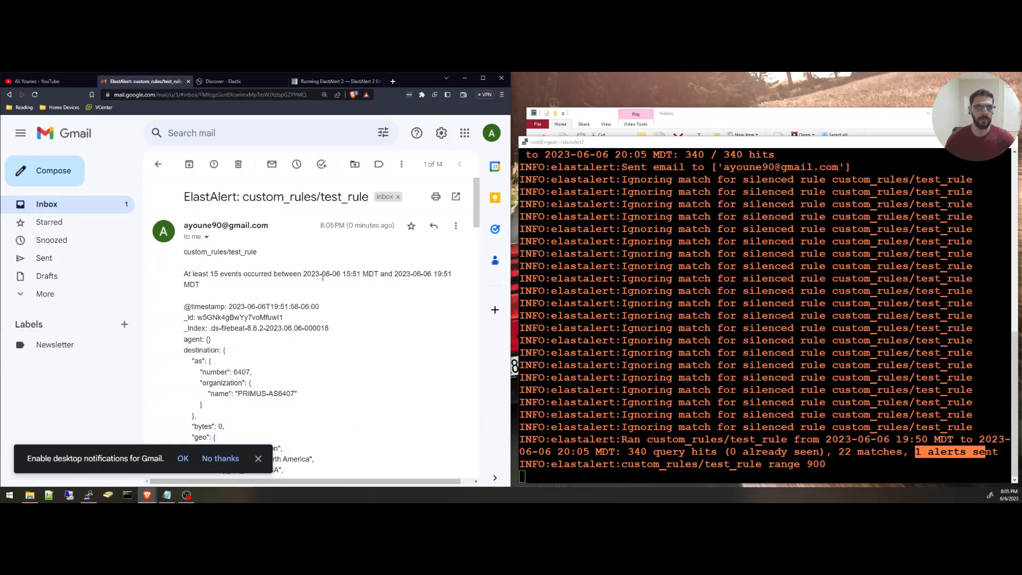
{"action": "double_click", "coordinate": [369, 225]}
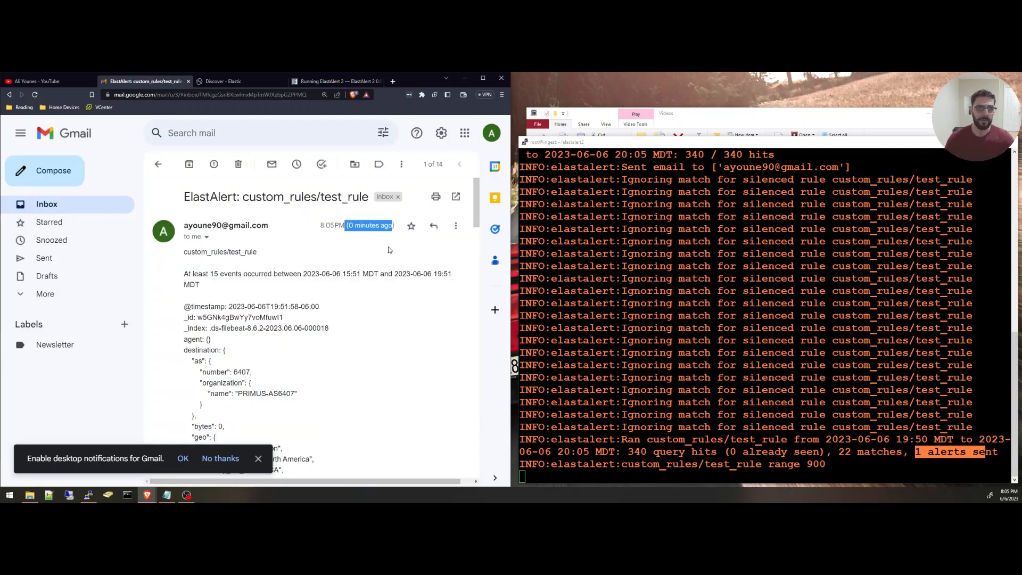
{"action": "scroll", "scroll_direction": "down", "scroll_amount": 3}
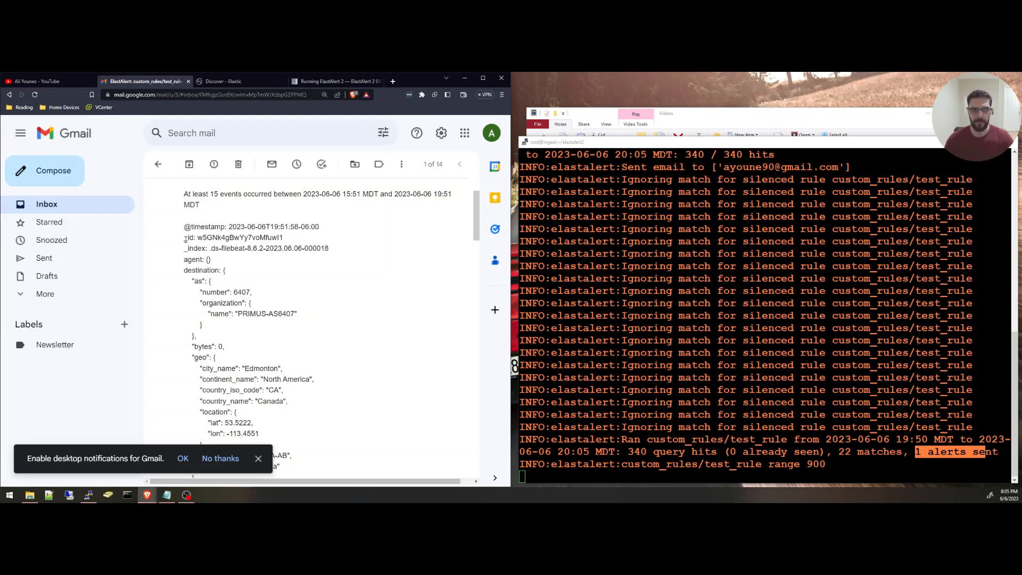
{"action": "scroll", "scroll_direction": "down", "scroll_amount": 3}
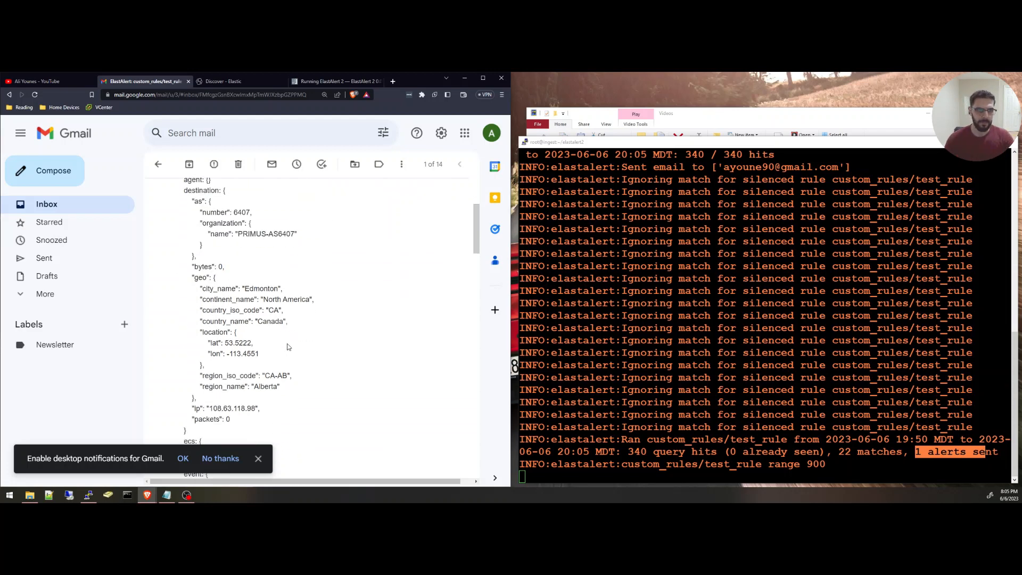
{"action": "scroll", "scroll_direction": "down", "scroll_amount": 3}
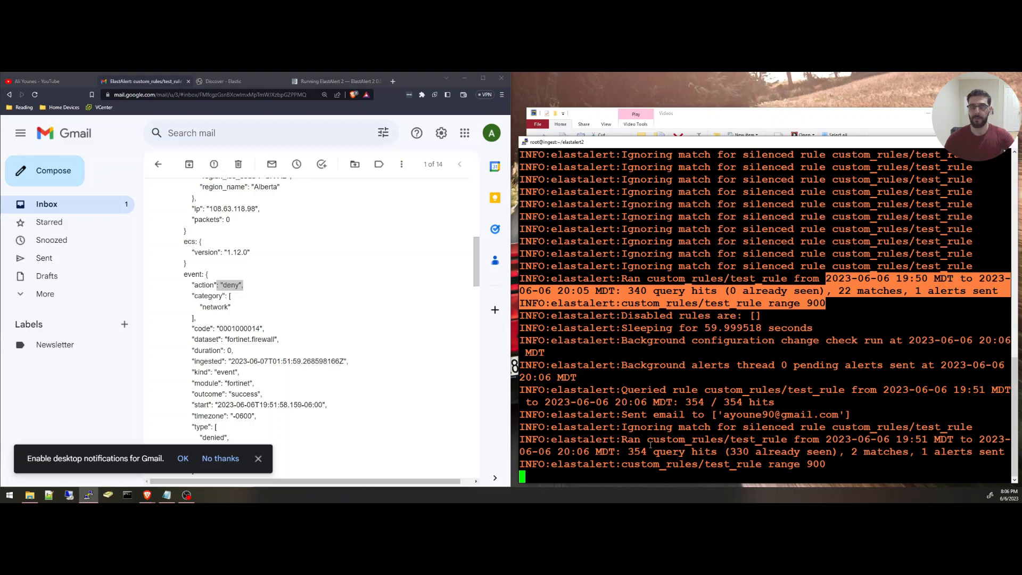
{"action": "mouse_move", "coordinate": [628, 372]}
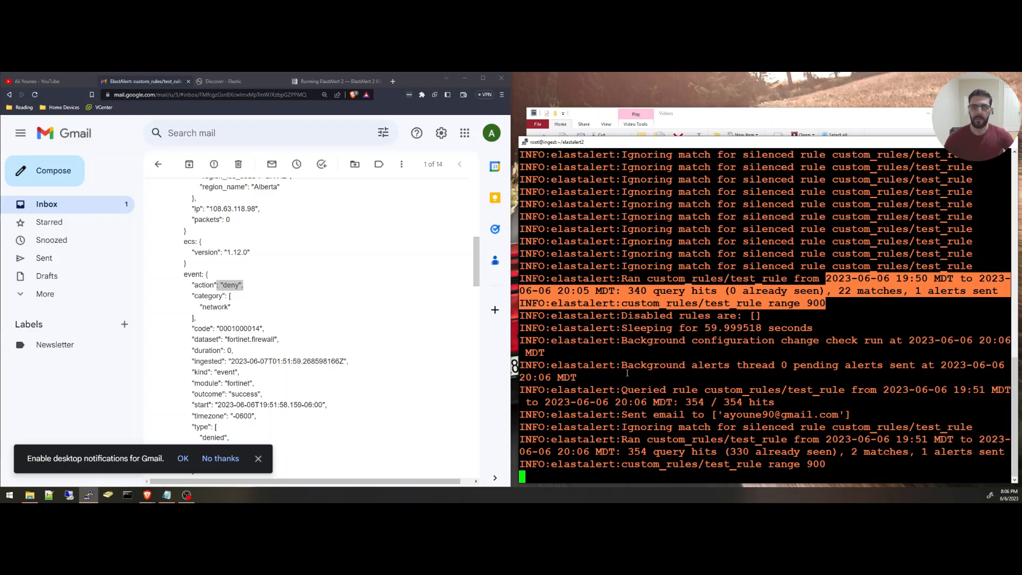